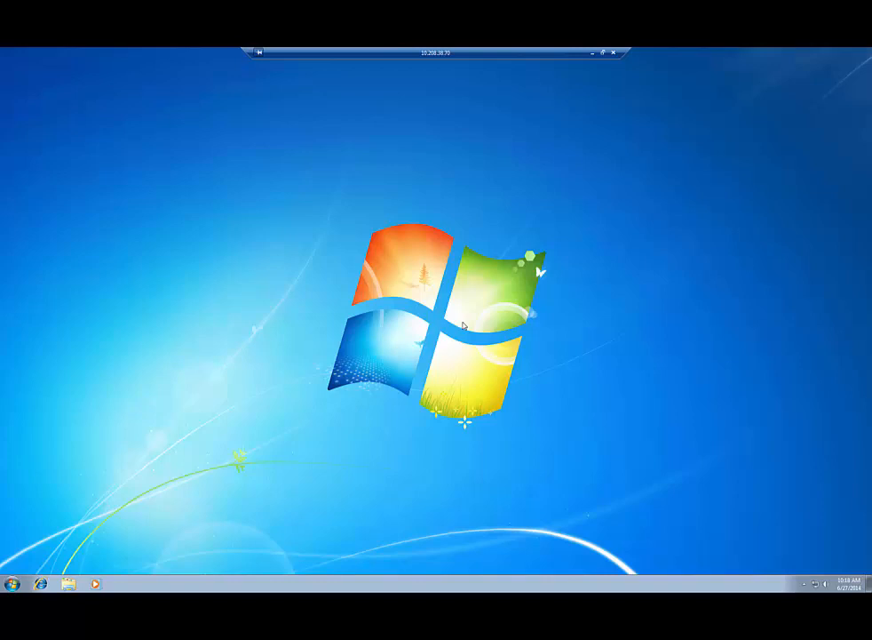
Step: Expand the ValveLink group in the Start Menu's All Programs list
{"action": "left_click", "coordinate": [16, 626]}
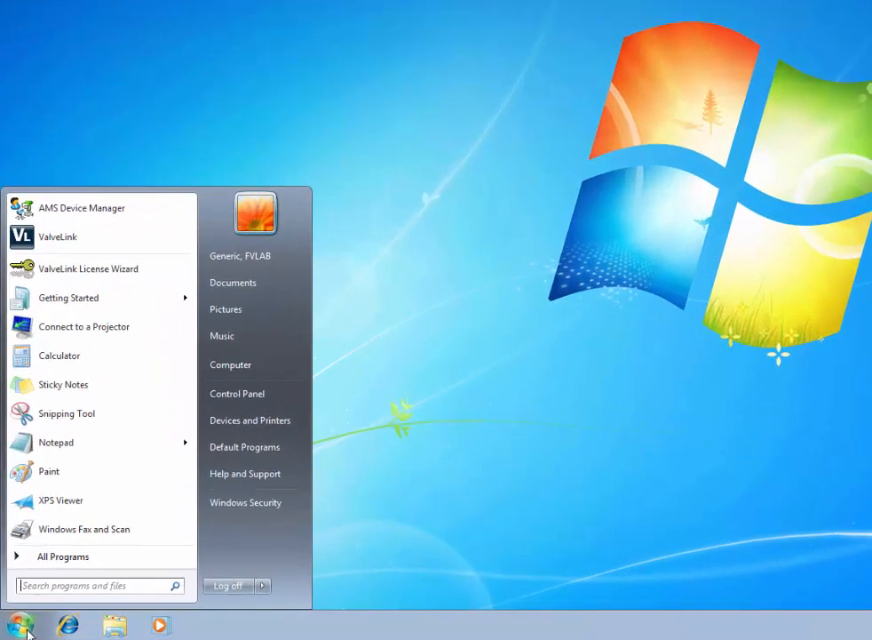
{"action": "left_click", "coordinate": [62, 556]}
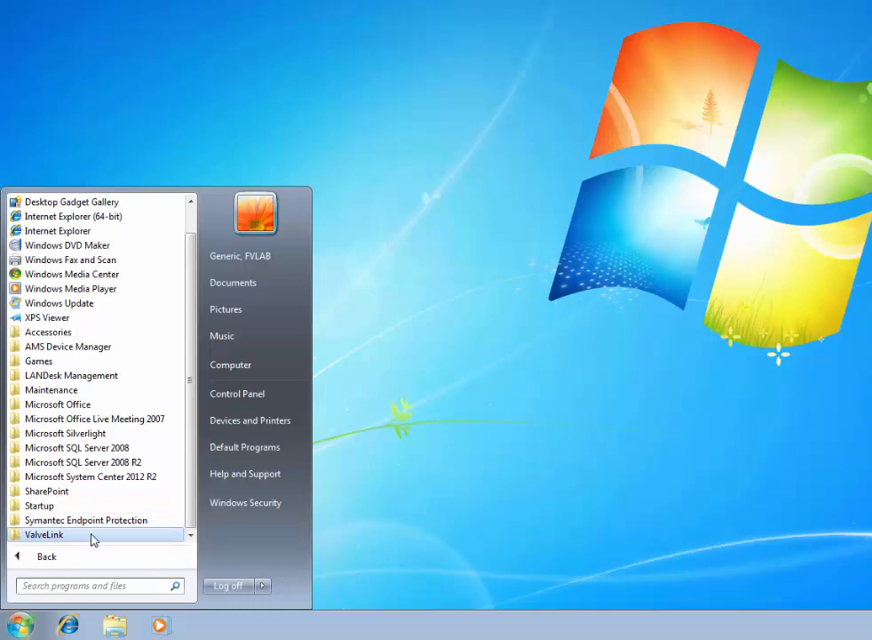
{"action": "left_click", "coordinate": [44, 534]}
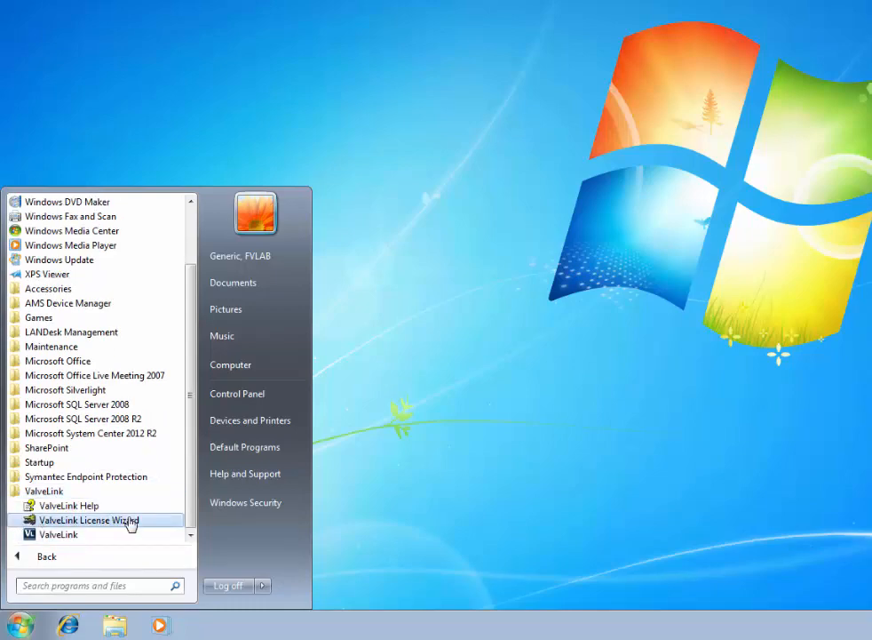
Step: Launch the License Wizard and request a free Express license through software licensing
{"action": "left_click", "coordinate": [89, 519]}
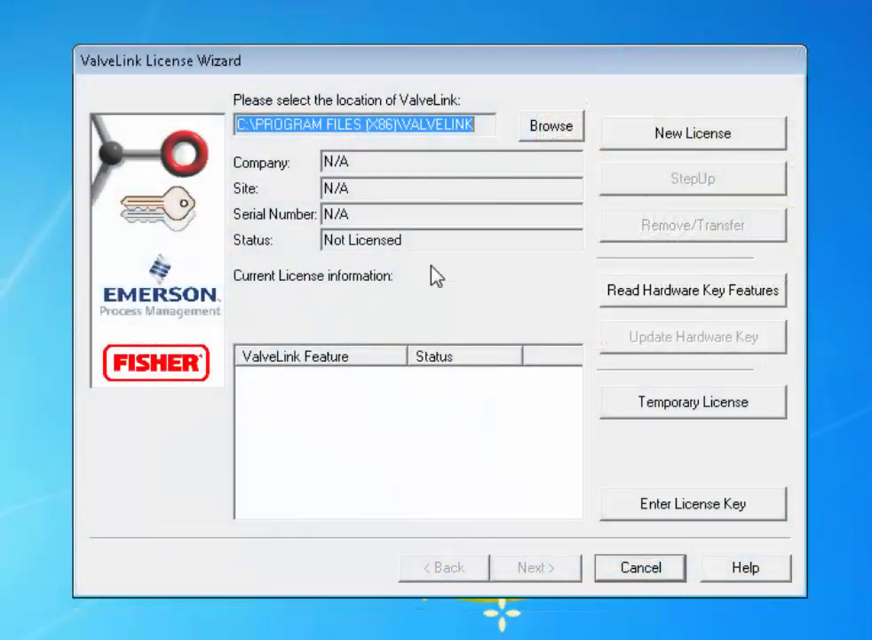
{"action": "mouse_move", "coordinate": [405, 263]}
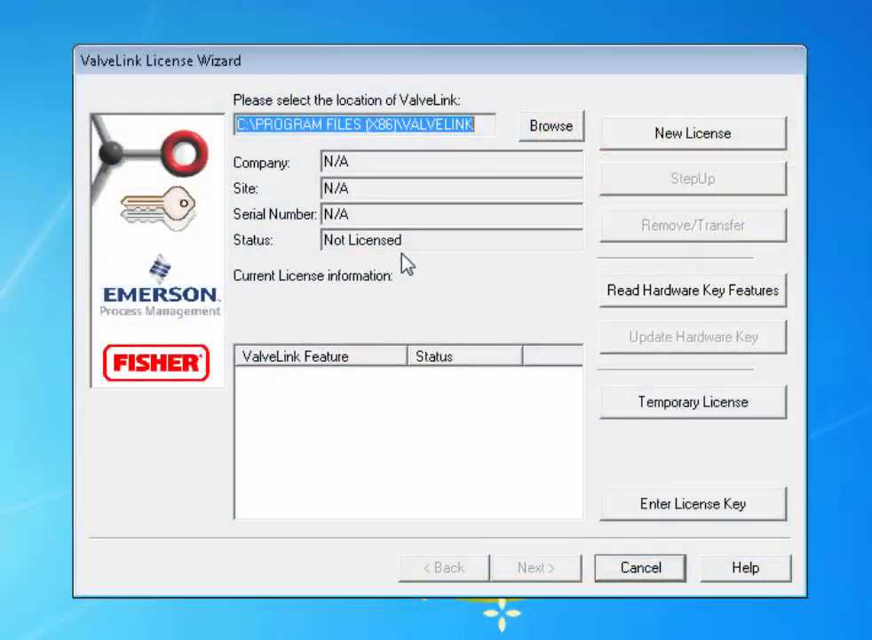
{"action": "mouse_move", "coordinate": [533, 240]}
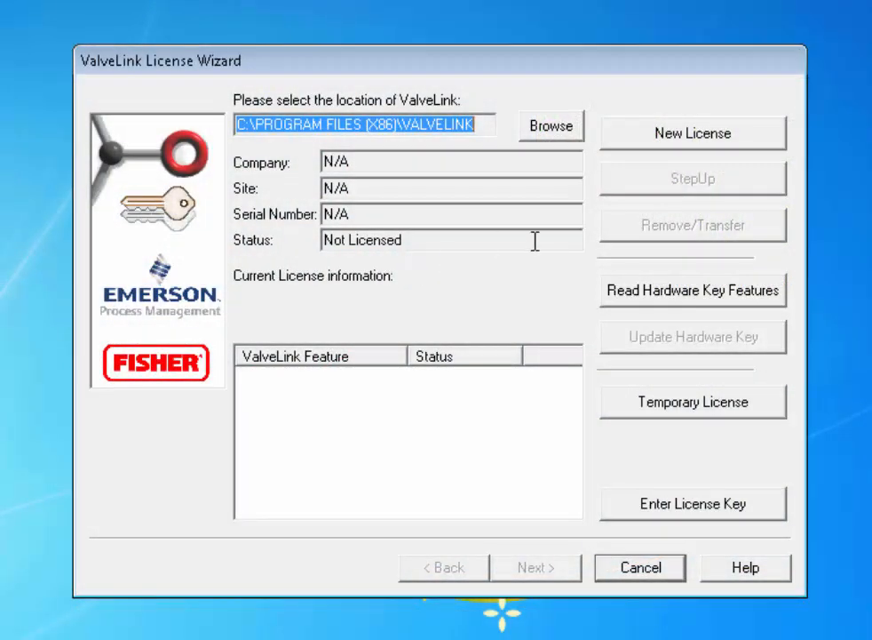
{"action": "left_click", "coordinate": [692, 132]}
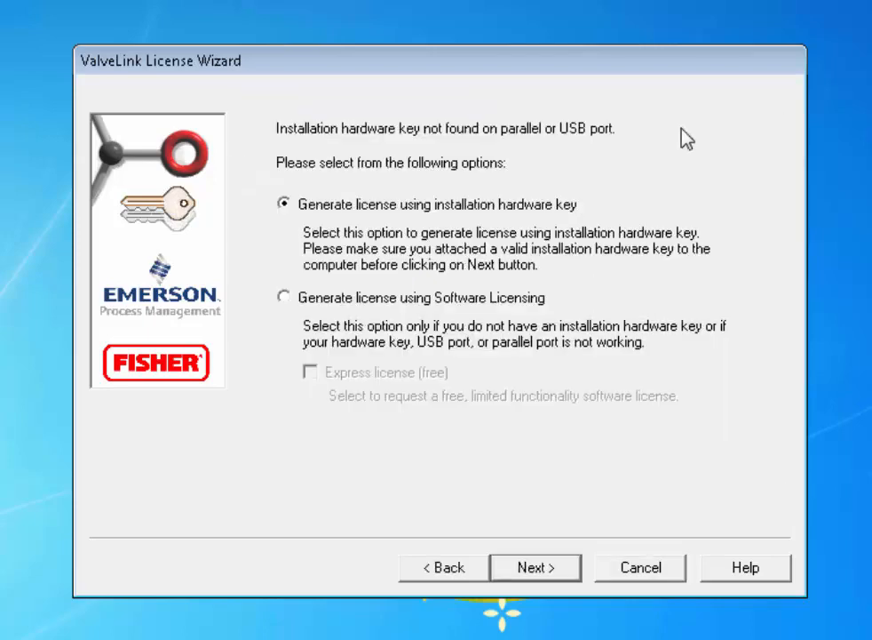
{"action": "mouse_move", "coordinate": [798, 154]}
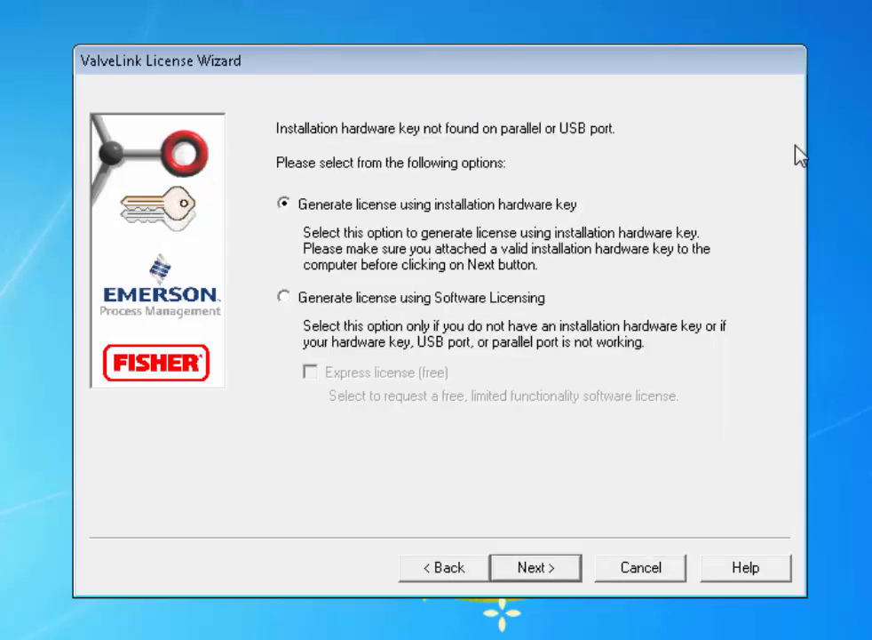
{"action": "mouse_move", "coordinate": [284, 258]}
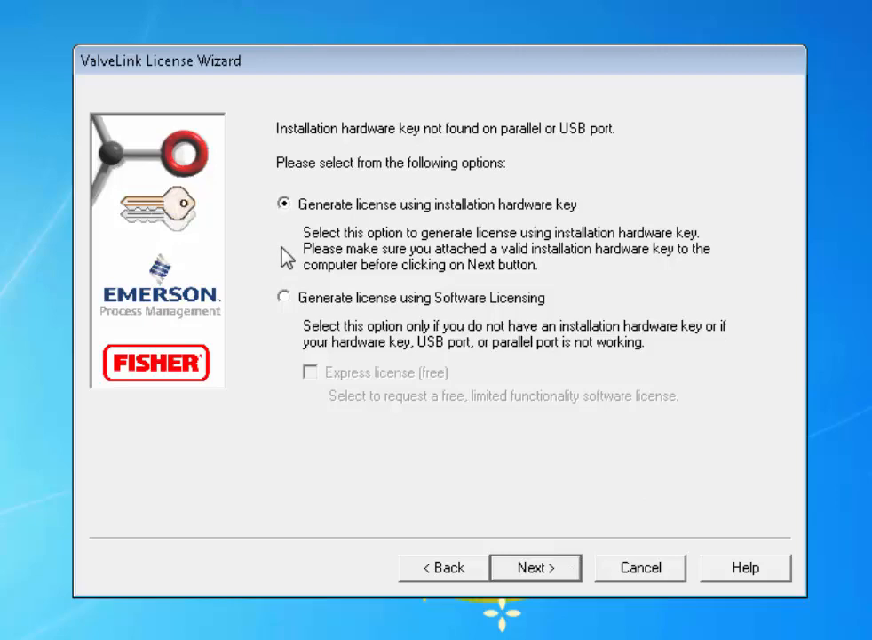
{"action": "mouse_move", "coordinate": [296, 338]}
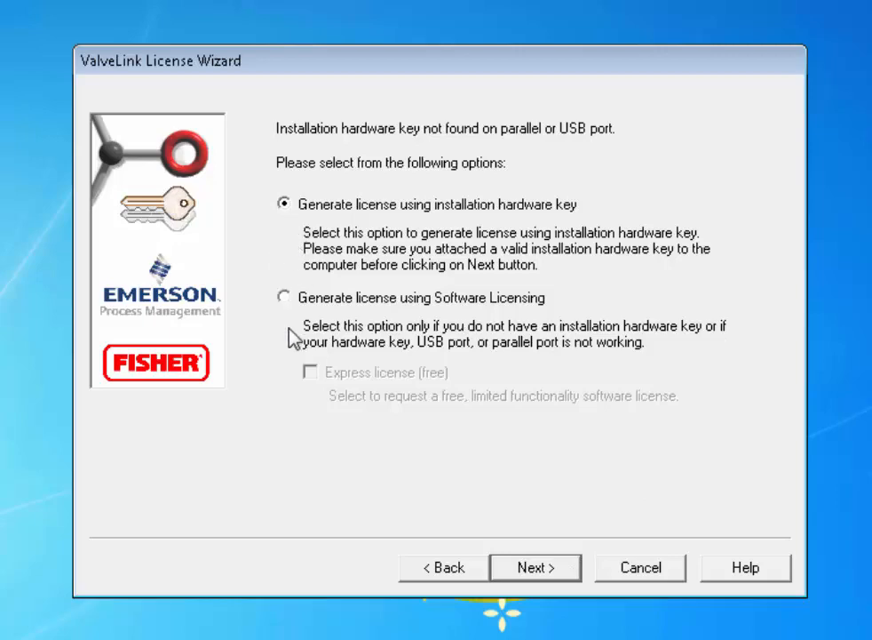
{"action": "left_click", "coordinate": [284, 297]}
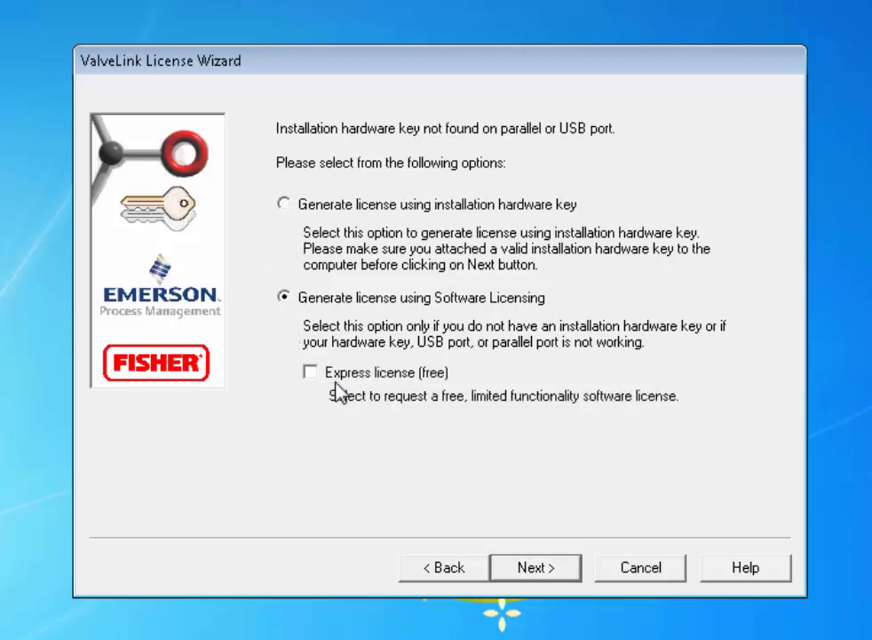
{"action": "left_click", "coordinate": [311, 371]}
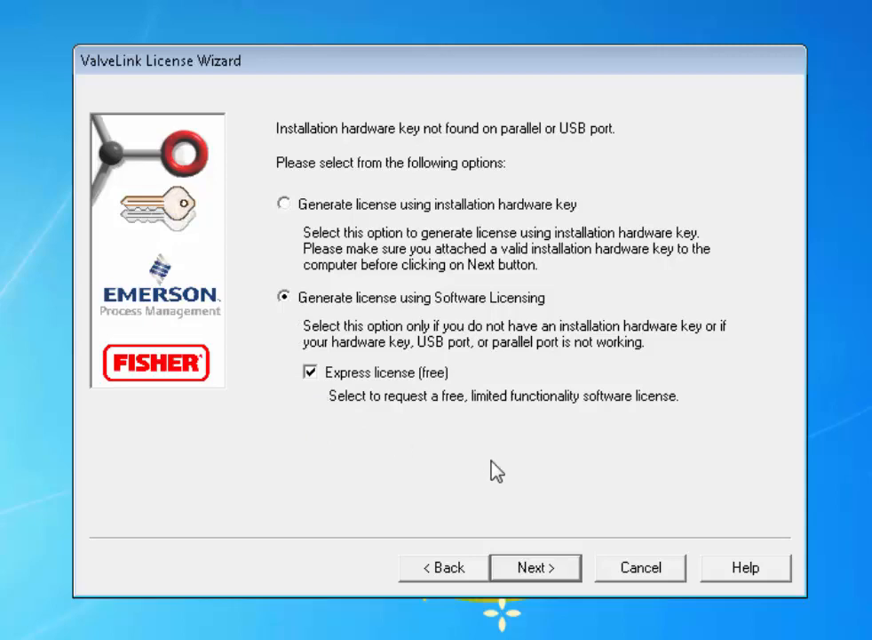
{"action": "left_click", "coordinate": [535, 567]}
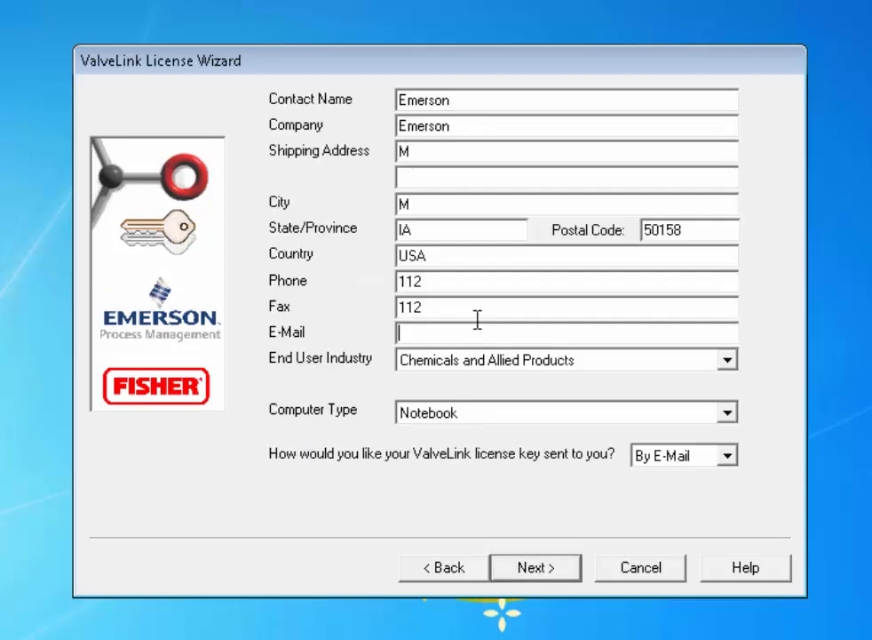
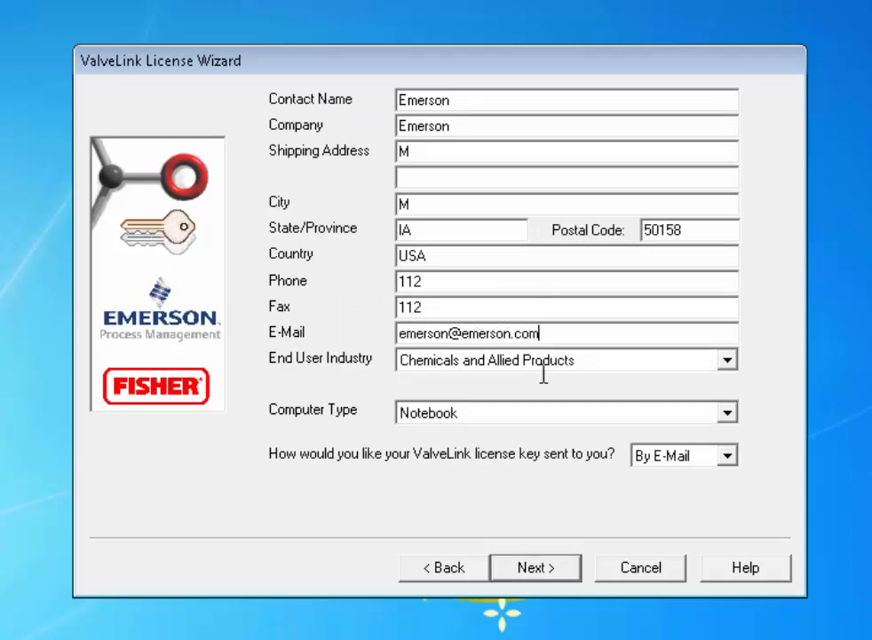
Step: Submit the contact details and save the registration form to a file
{"action": "left_click", "coordinate": [535, 567]}
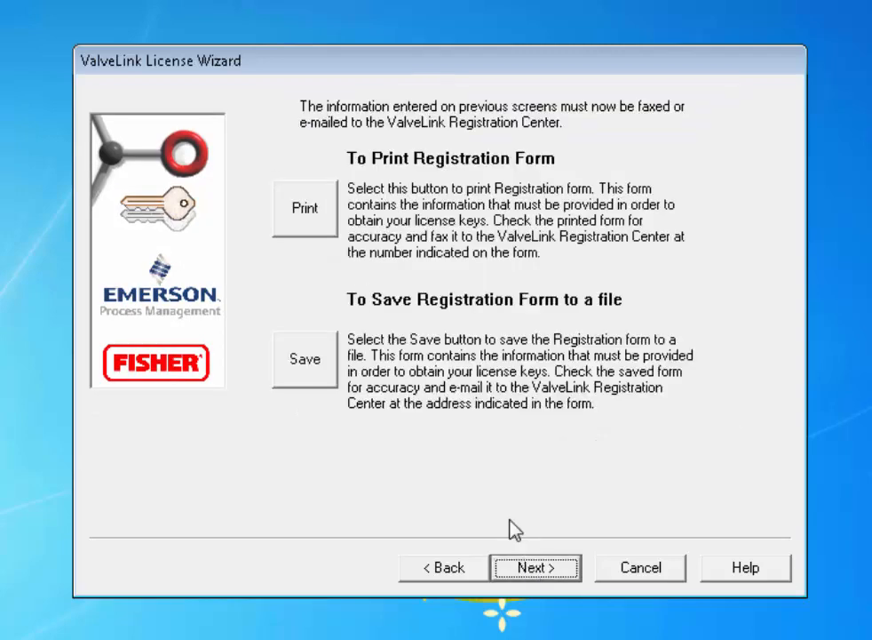
{"action": "mouse_move", "coordinate": [520, 372]}
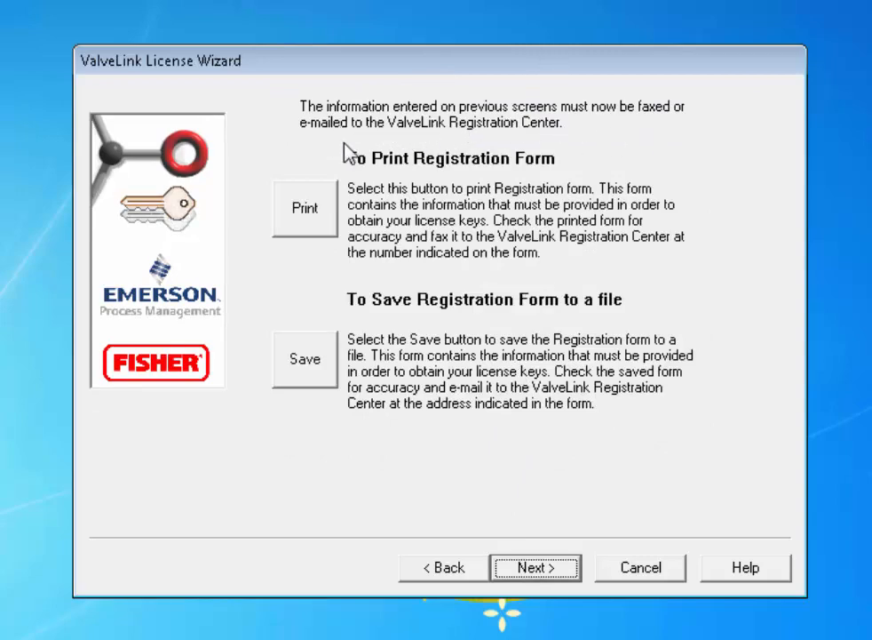
{"action": "mouse_move", "coordinate": [621, 327]}
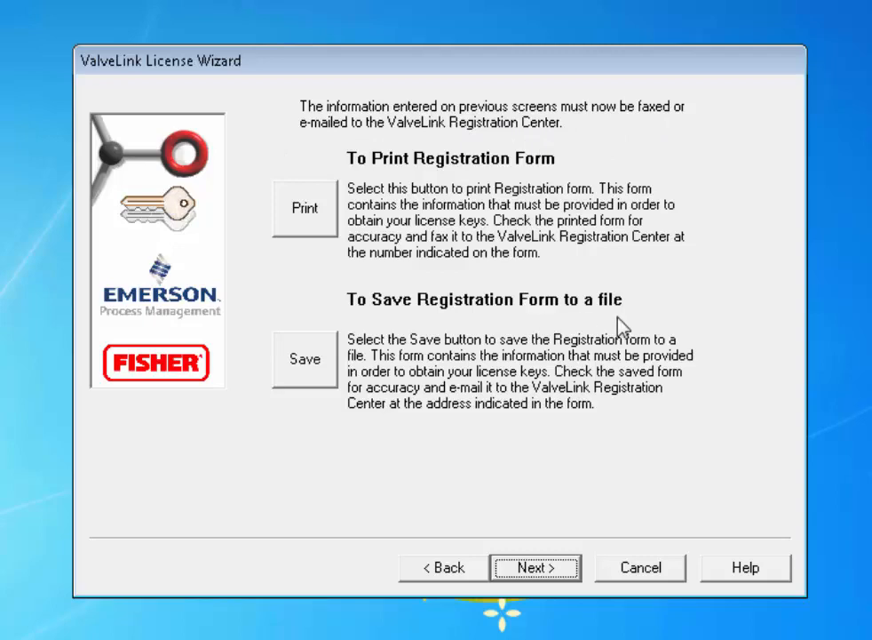
{"action": "mouse_move", "coordinate": [305, 359]}
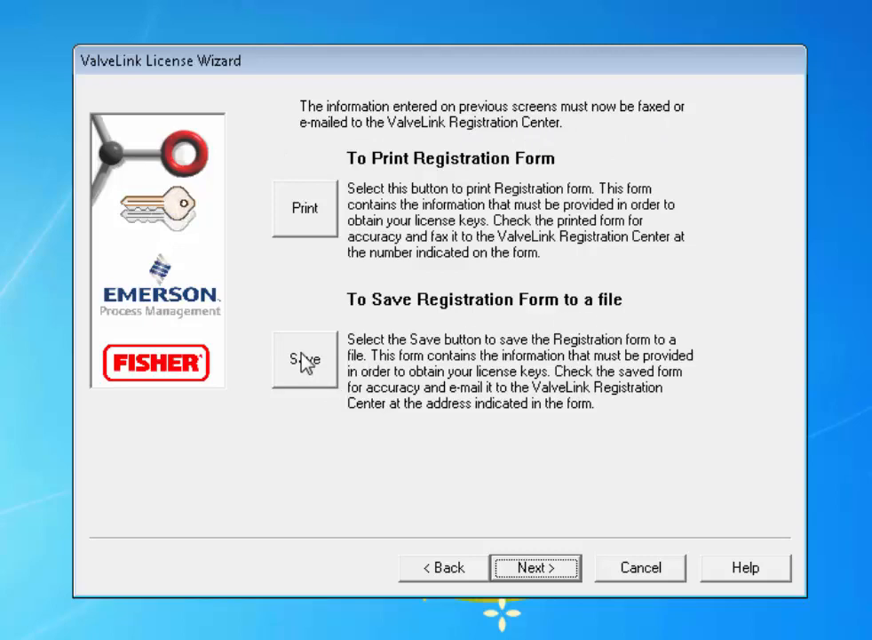
{"action": "left_click", "coordinate": [304, 360]}
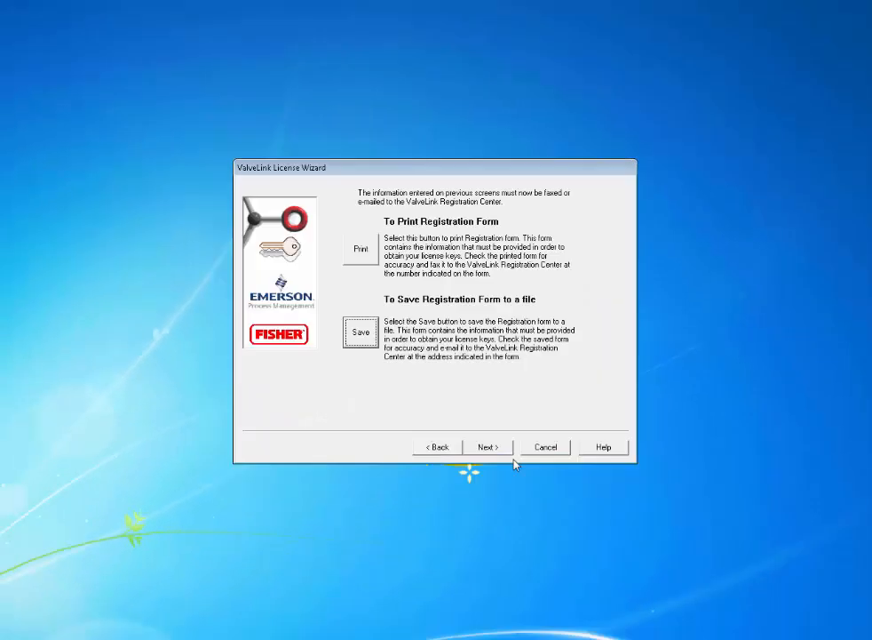
{"action": "left_click", "coordinate": [361, 333]}
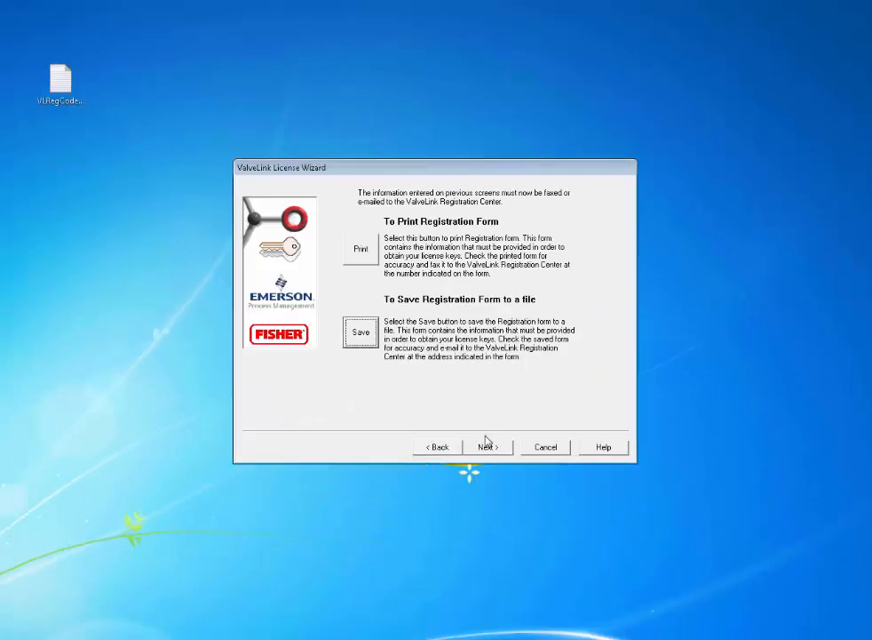
Step: Generate the 60-day temporary license and finish the wizard
{"action": "left_click", "coordinate": [487, 447]}
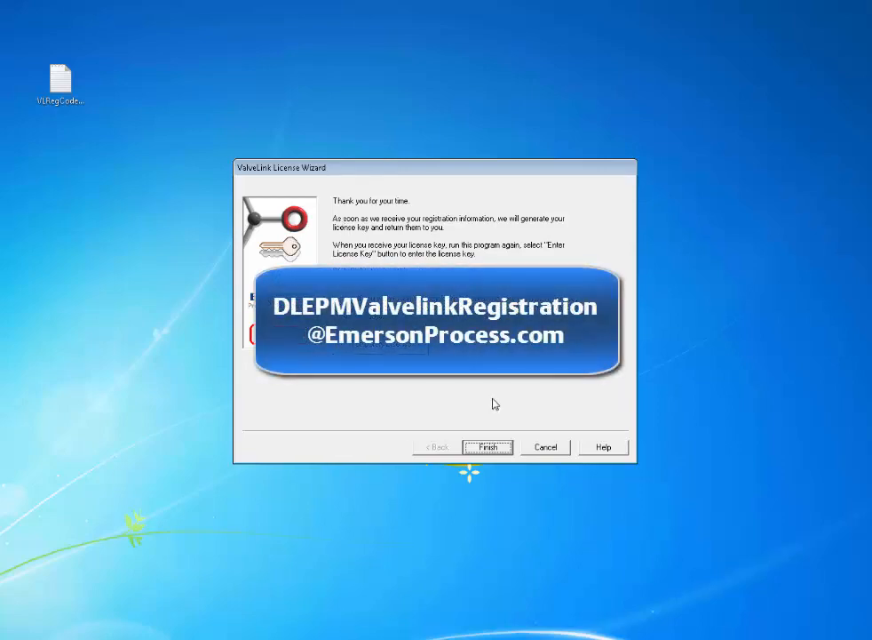
{"action": "mouse_move", "coordinate": [496, 401]}
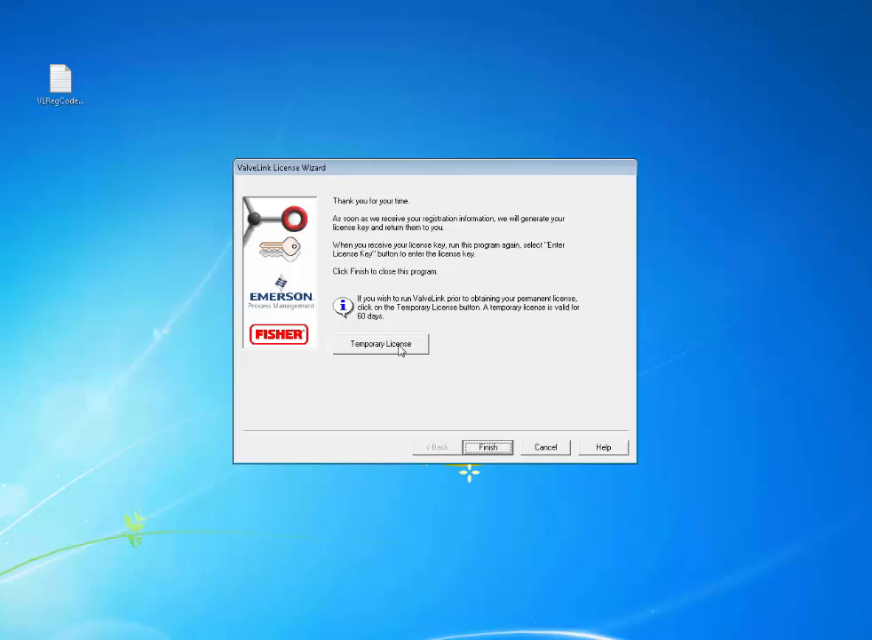
{"action": "left_click", "coordinate": [380, 344]}
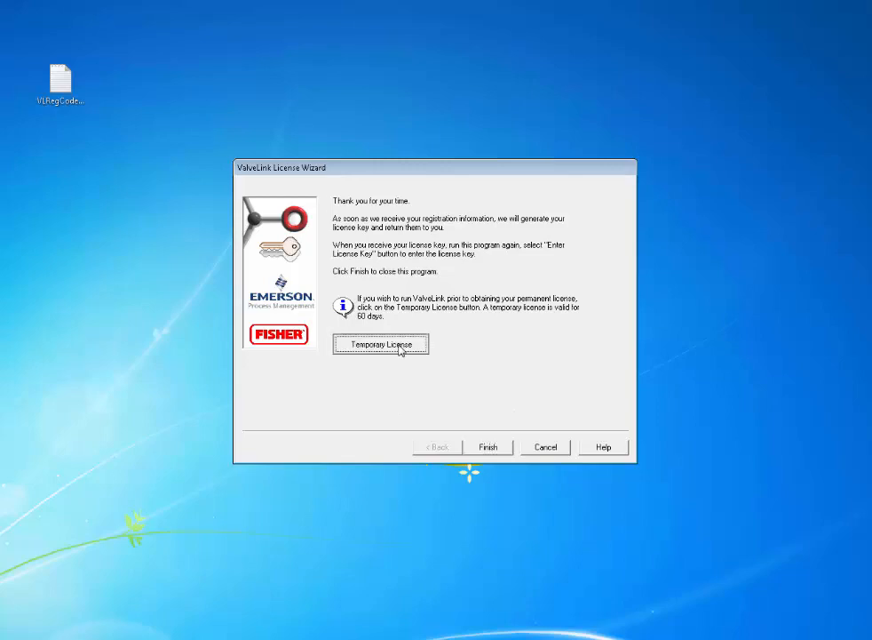
{"action": "left_click", "coordinate": [380, 344]}
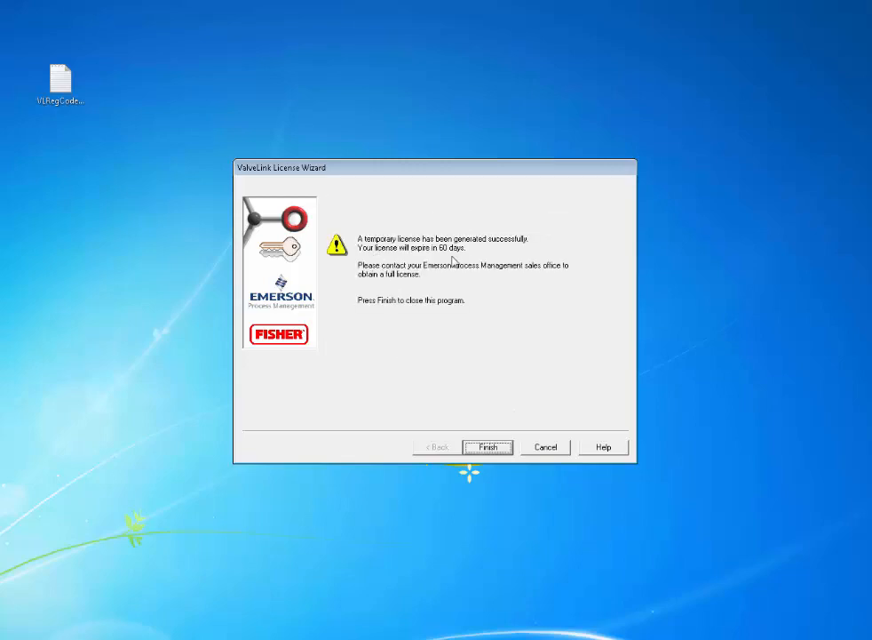
{"action": "mouse_move", "coordinate": [449, 341]}
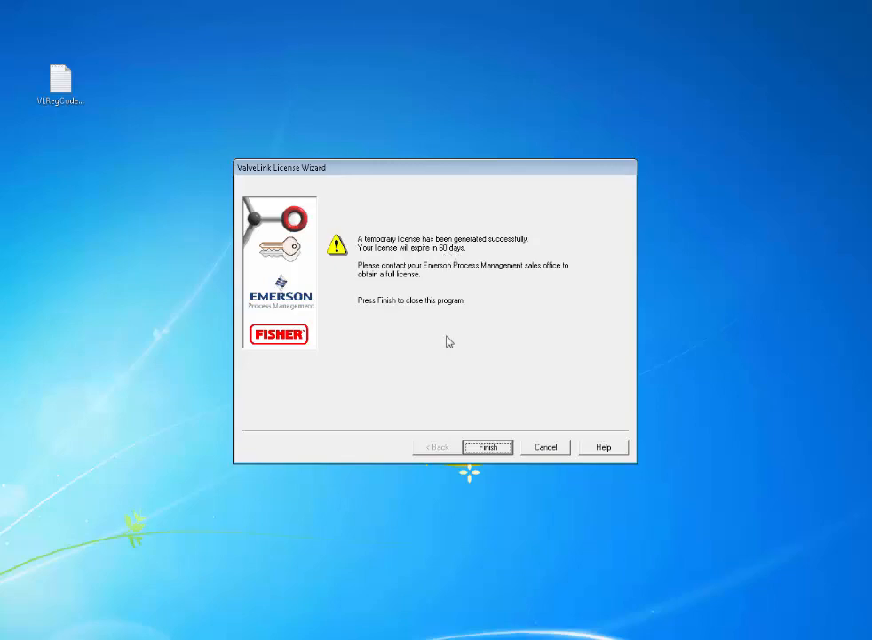
{"action": "left_click", "coordinate": [488, 447]}
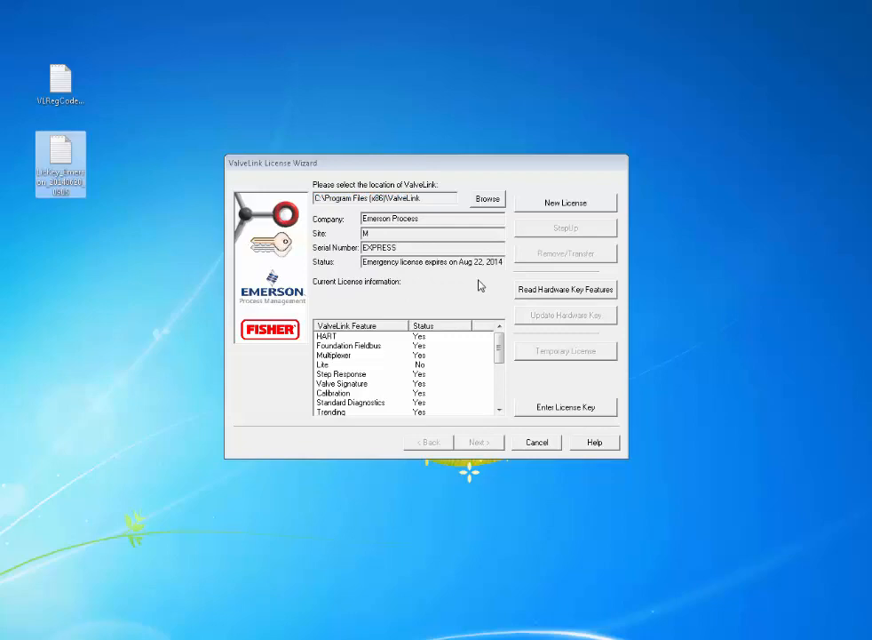
{"action": "mouse_move", "coordinate": [508, 304]}
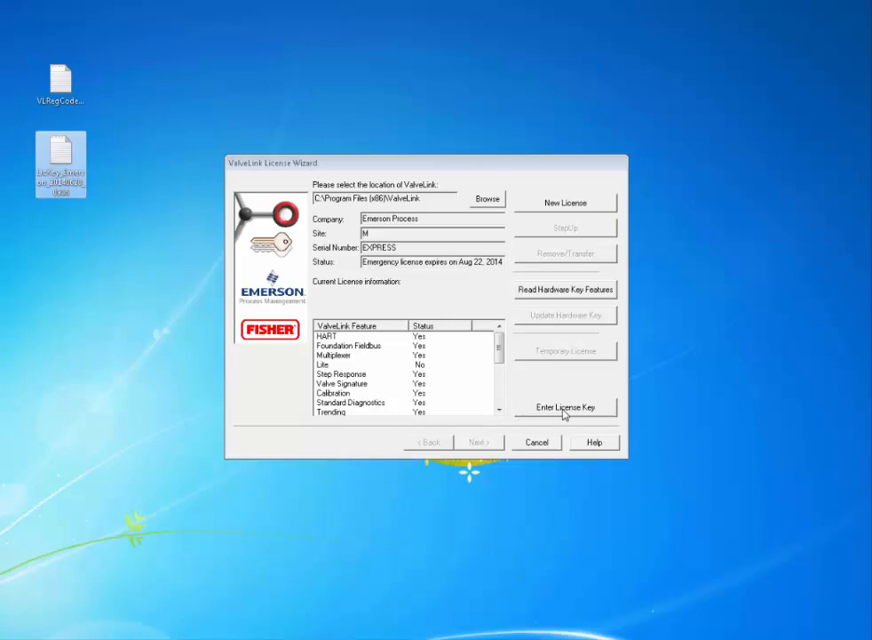
Step: Go to the license key entry page and open the license key file in Notepad
{"action": "left_click", "coordinate": [565, 407]}
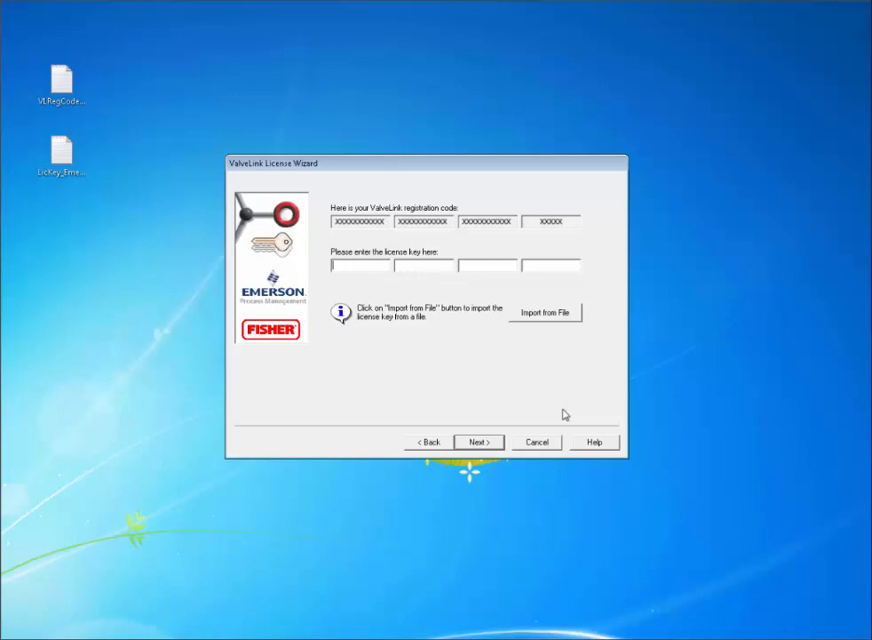
{"action": "double_click", "coordinate": [61, 151]}
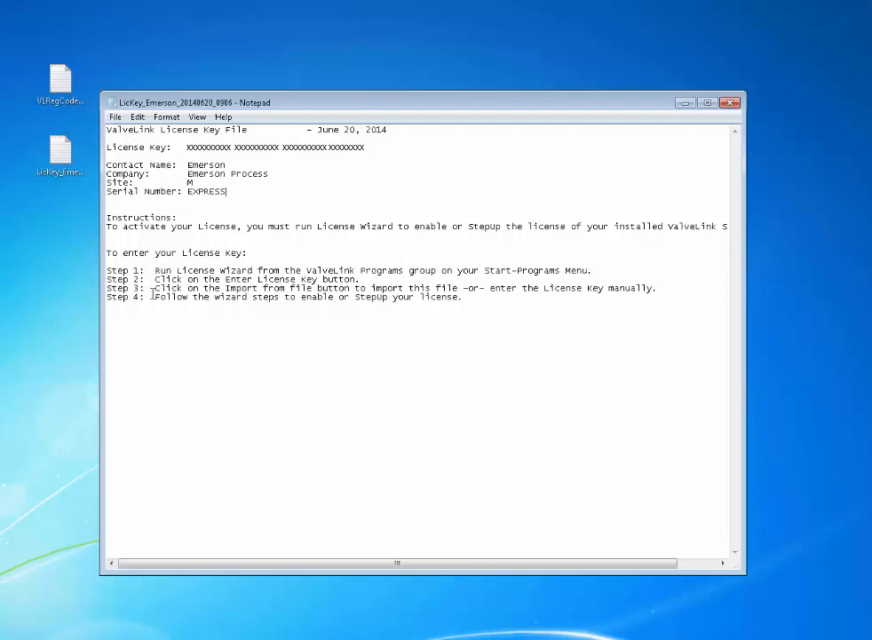
{"action": "mouse_move", "coordinate": [176, 531]}
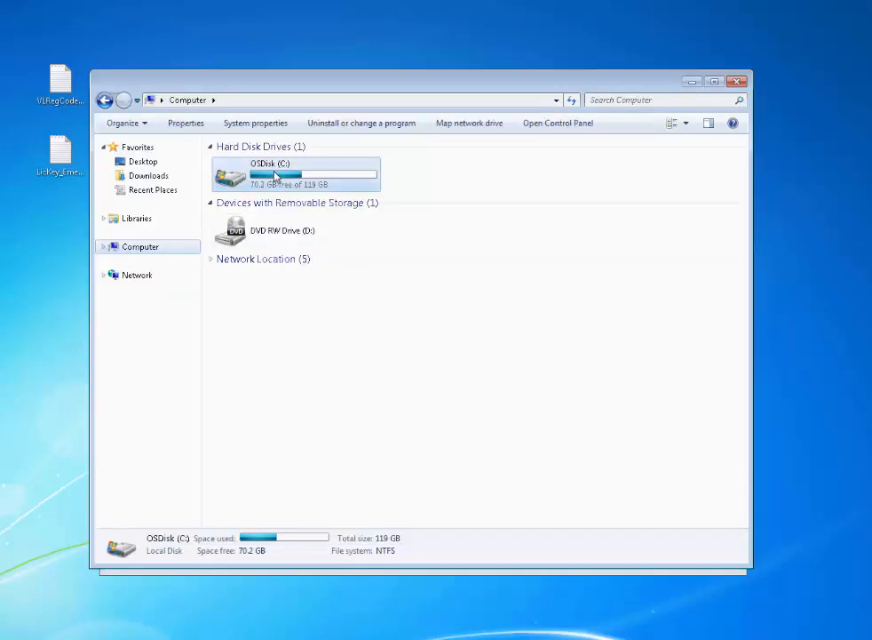
Step: Move the LicKey file into C:\Program Files (x86)\ValveLink
{"action": "double_click", "coordinate": [293, 174]}
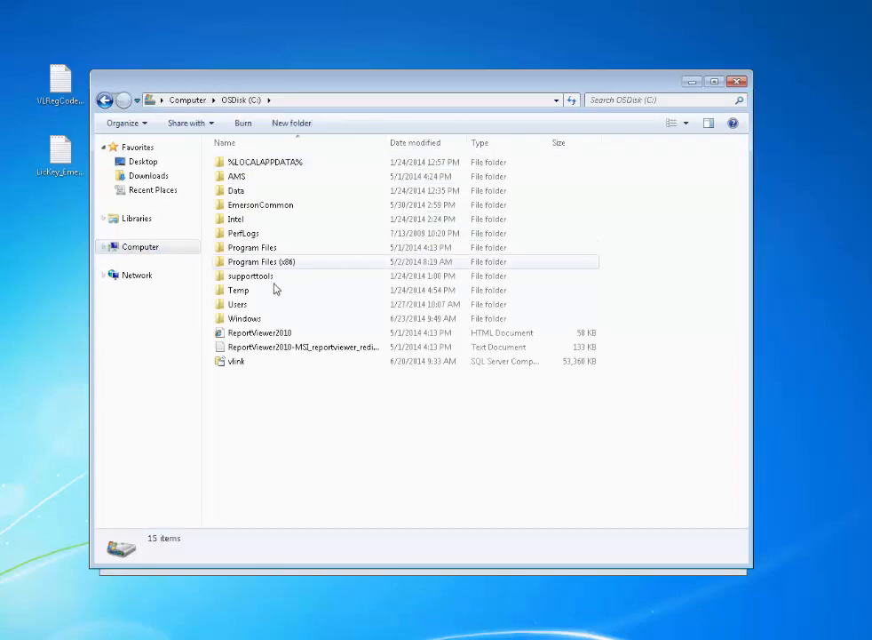
{"action": "double_click", "coordinate": [261, 261]}
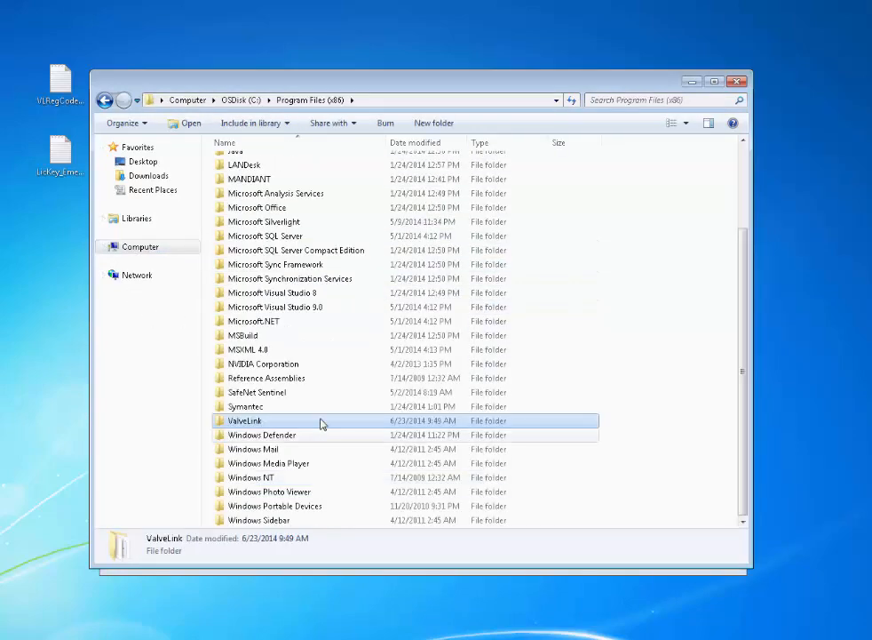
{"action": "mouse_move", "coordinate": [315, 429]}
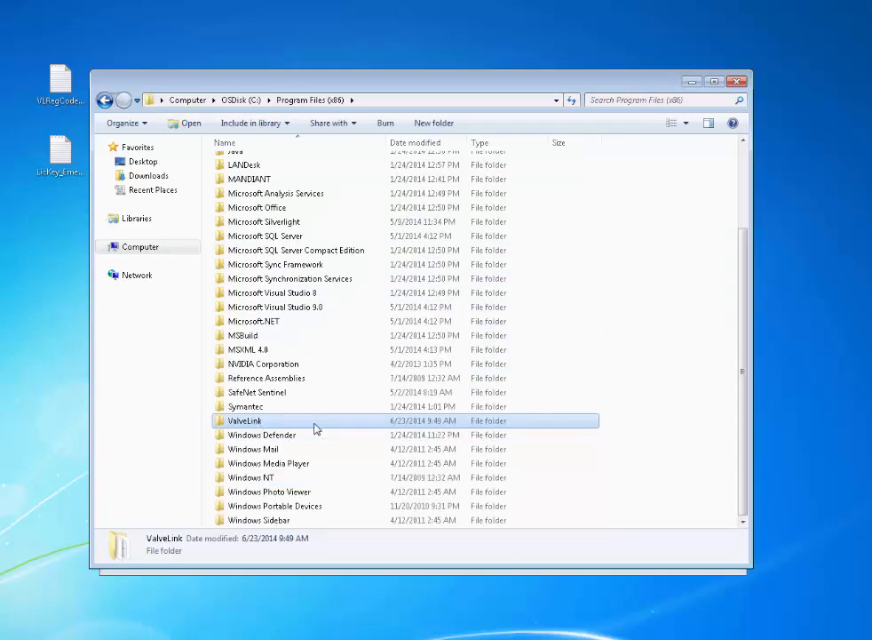
{"action": "double_click", "coordinate": [245, 421]}
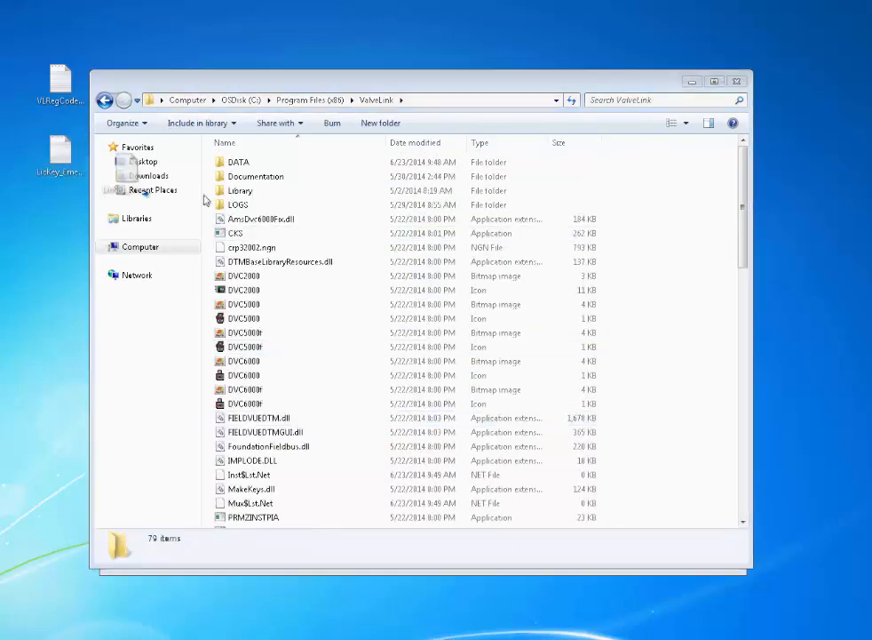
{"action": "left_click", "coordinate": [285, 488]}
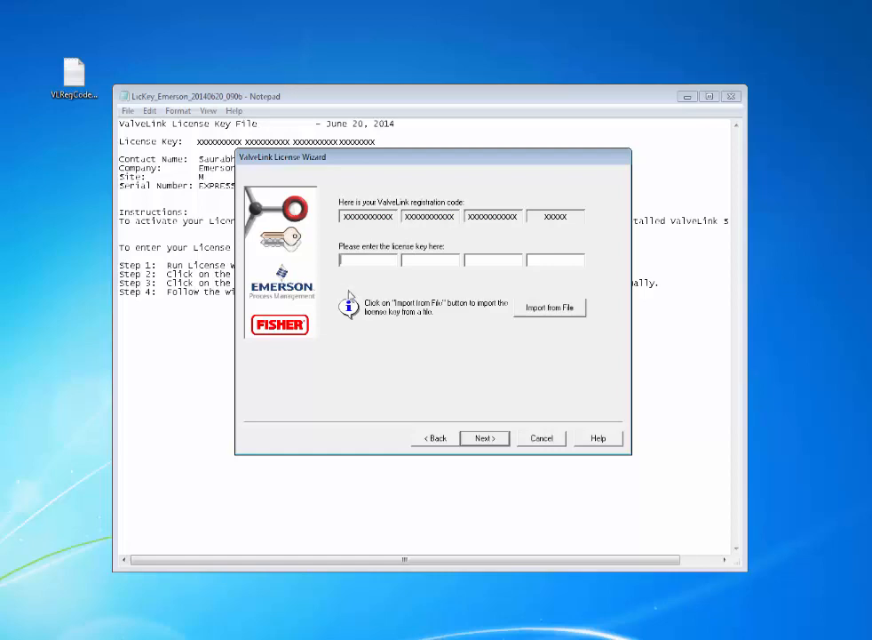
Step: Import the license key from the file in C:\Program Files (x86)\ValveLink
{"action": "left_click", "coordinate": [549, 306]}
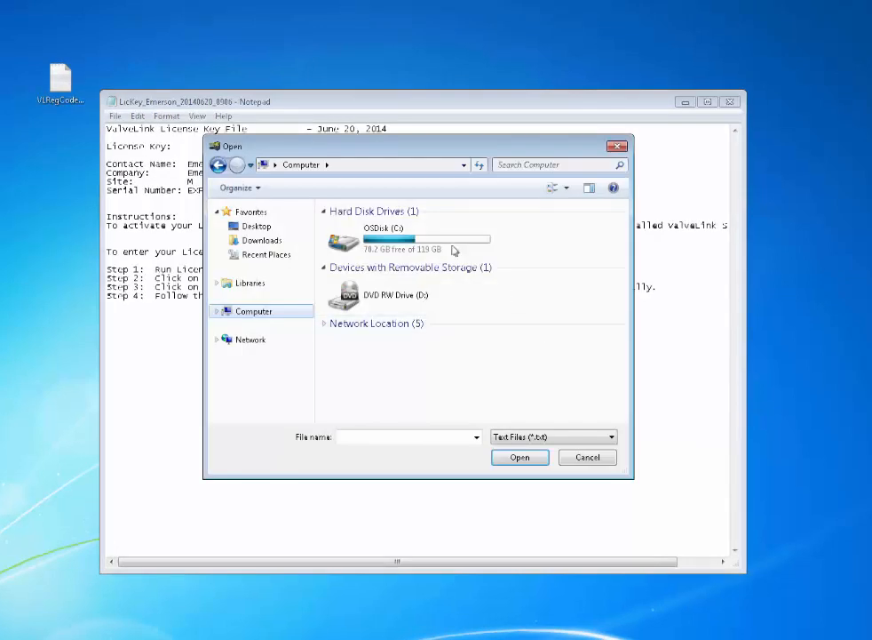
{"action": "double_click", "coordinate": [384, 241]}
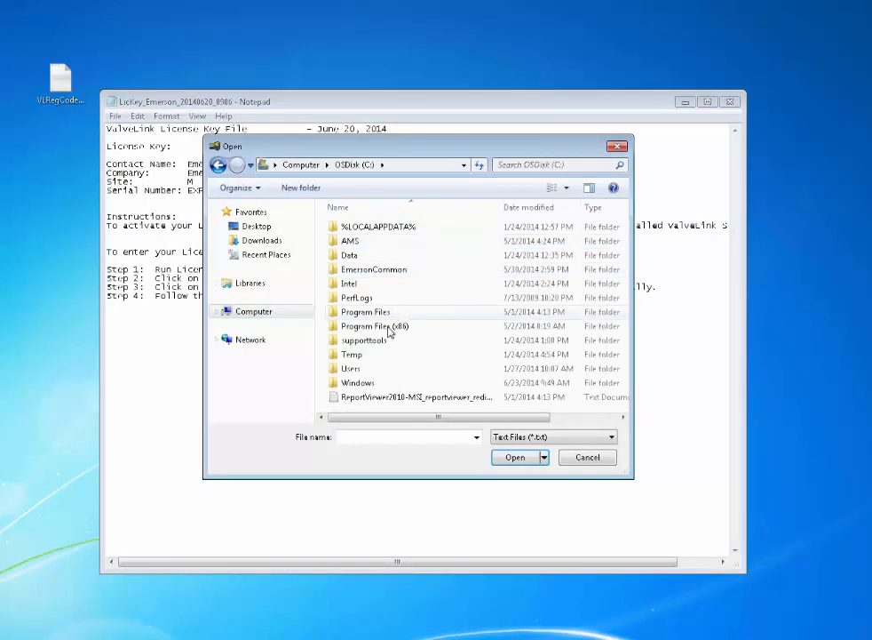
{"action": "double_click", "coordinate": [373, 325]}
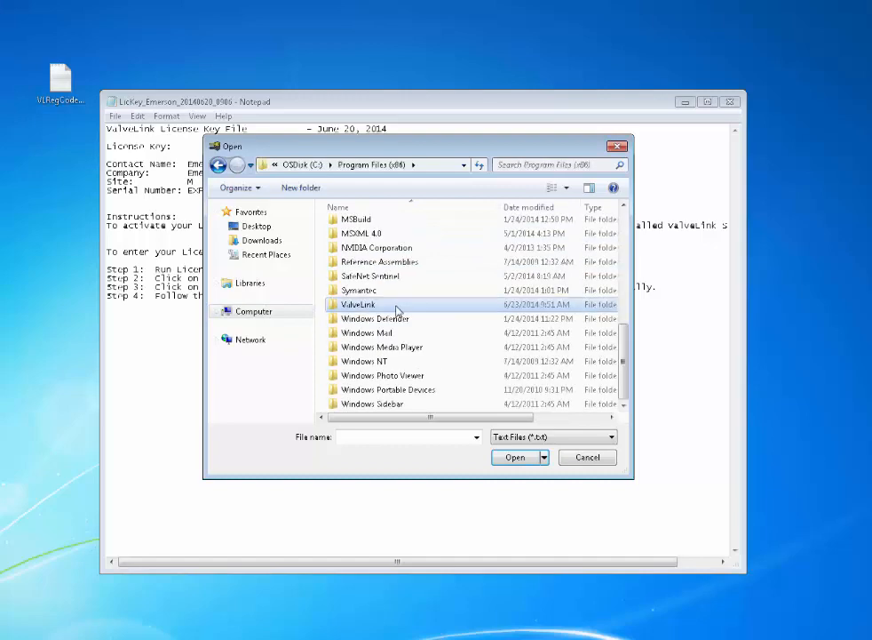
{"action": "double_click", "coordinate": [357, 304]}
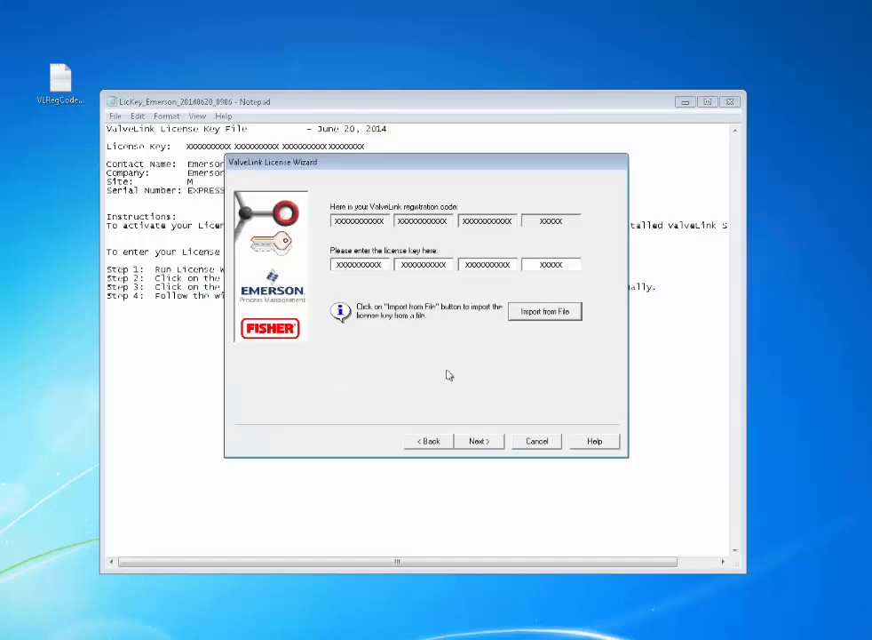
Step: Complete the replacement Express license, then log in to ValveLink as MANAGER
{"action": "left_click", "coordinate": [478, 441]}
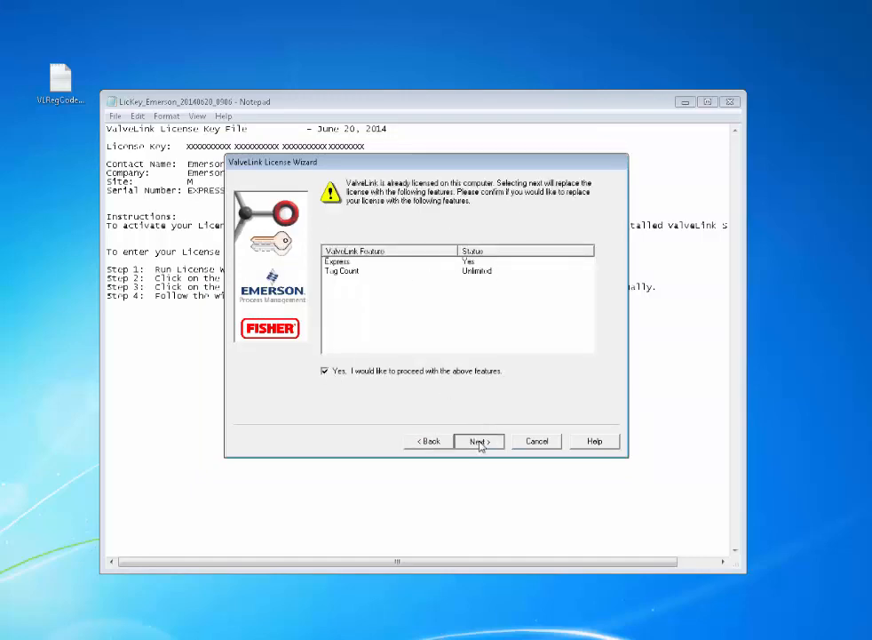
{"action": "left_click", "coordinate": [478, 440]}
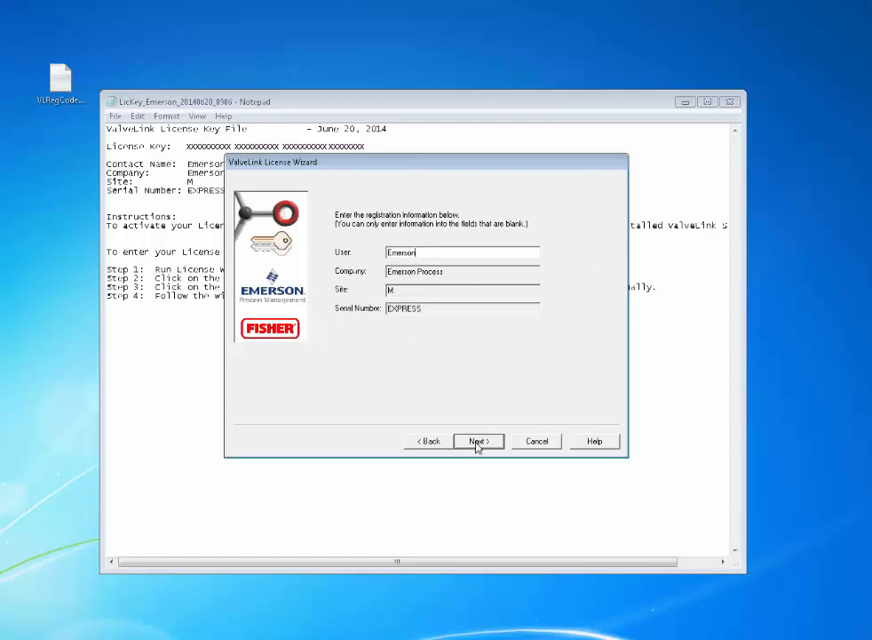
{"action": "left_click", "coordinate": [478, 441]}
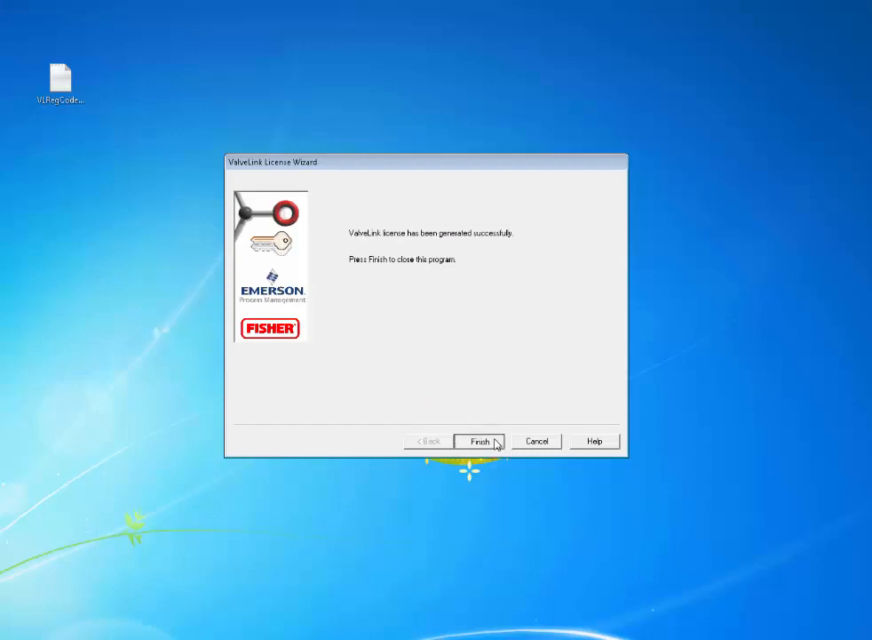
{"action": "left_click", "coordinate": [480, 442]}
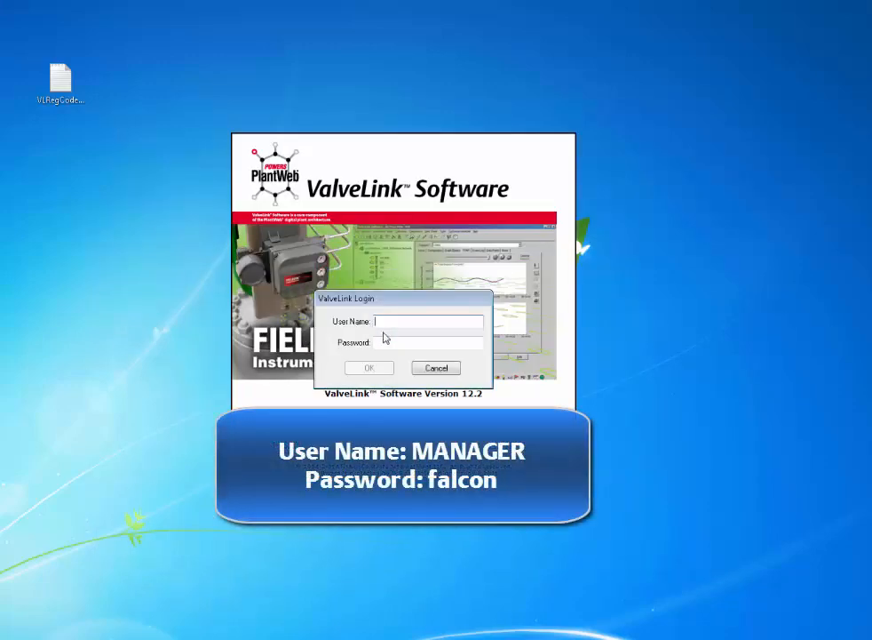
{"action": "type", "text": "MANAGER"}
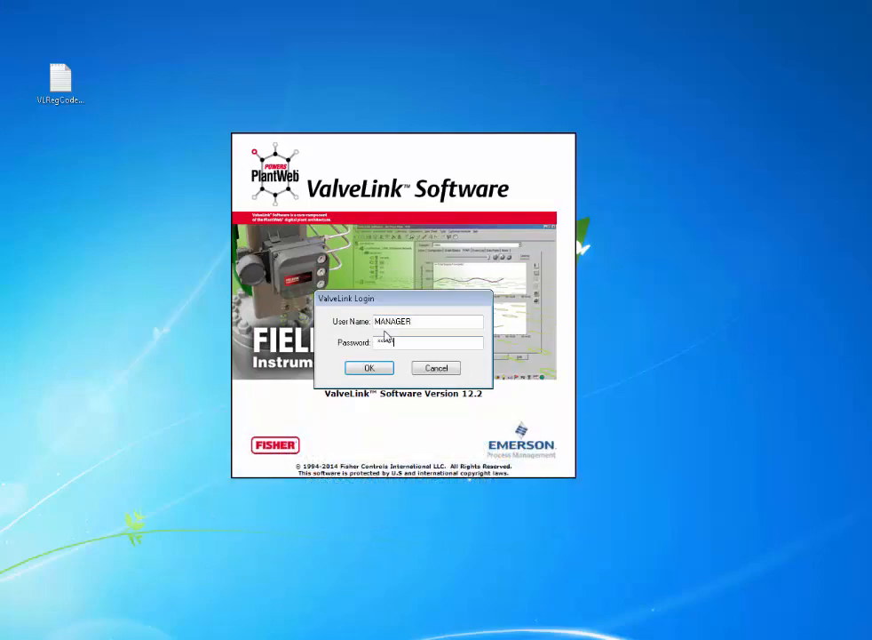
{"action": "left_click", "coordinate": [369, 367]}
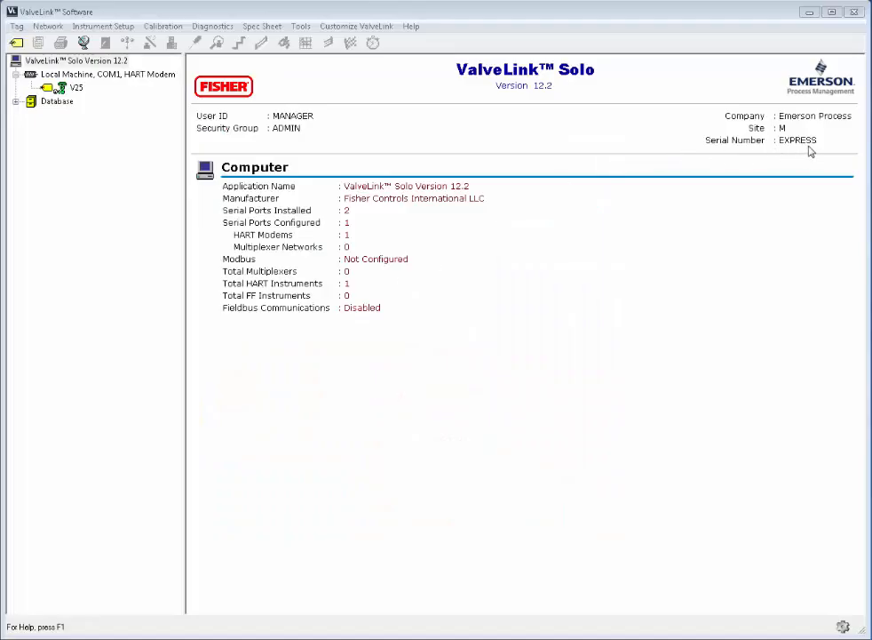
Step: Check that the ENGINEERING security group holds every instrument and system privilege
{"action": "left_click", "coordinate": [355, 26]}
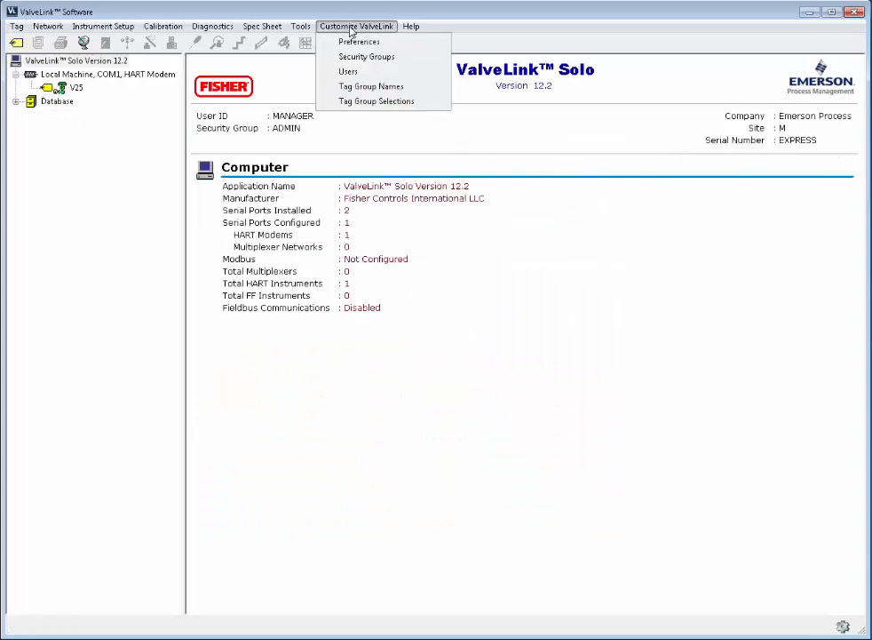
{"action": "mouse_move", "coordinate": [367, 56]}
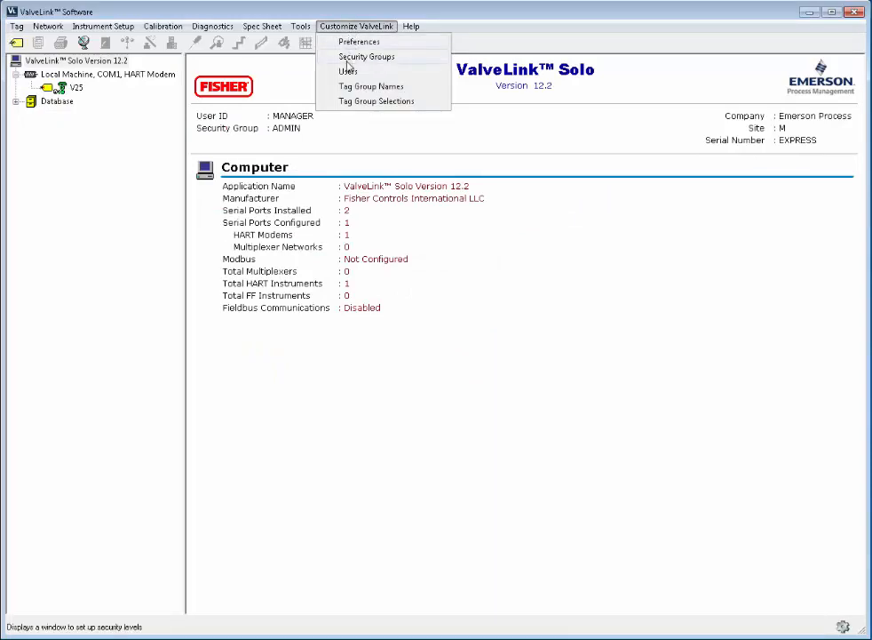
{"action": "mouse_move", "coordinate": [333, 64]}
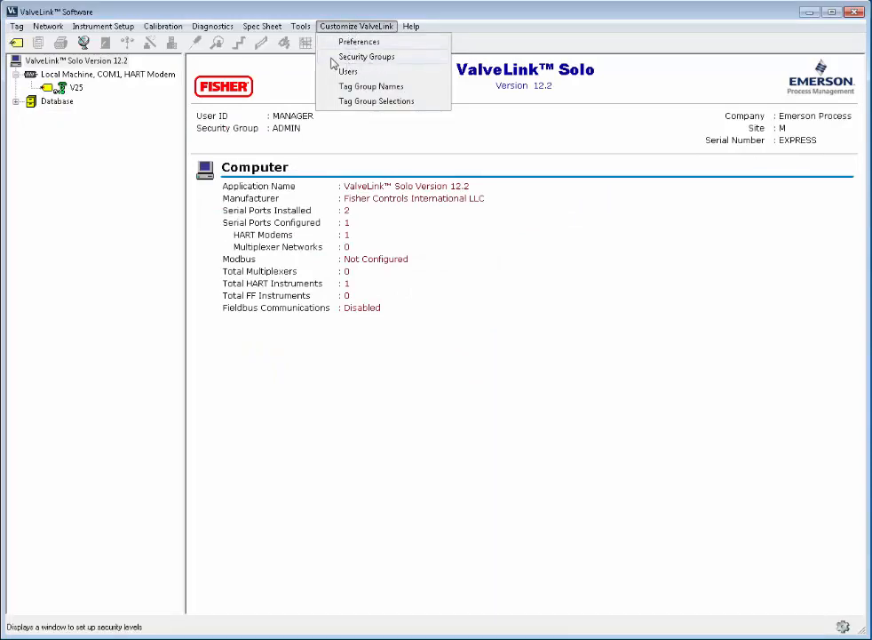
{"action": "left_click", "coordinate": [366, 56]}
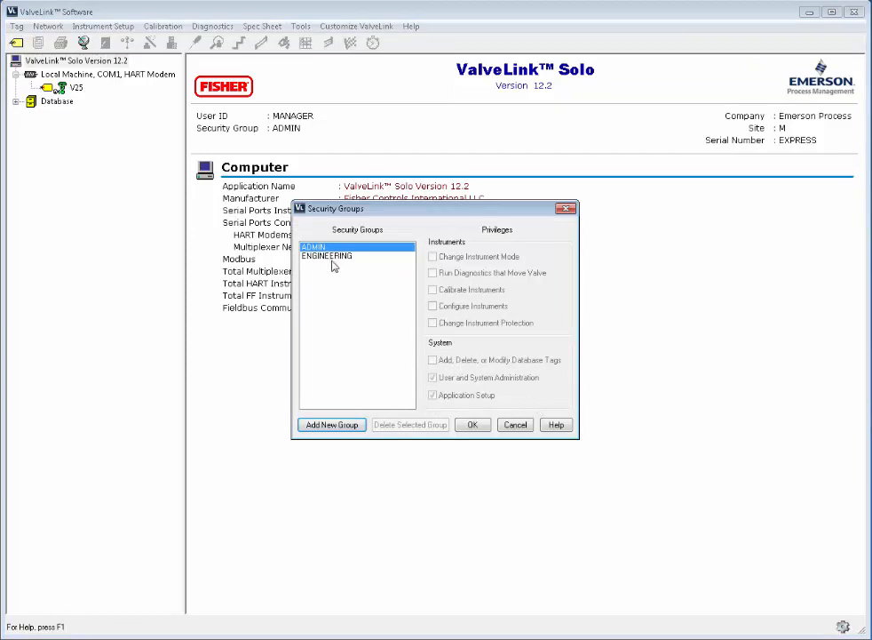
{"action": "left_click", "coordinate": [326, 256]}
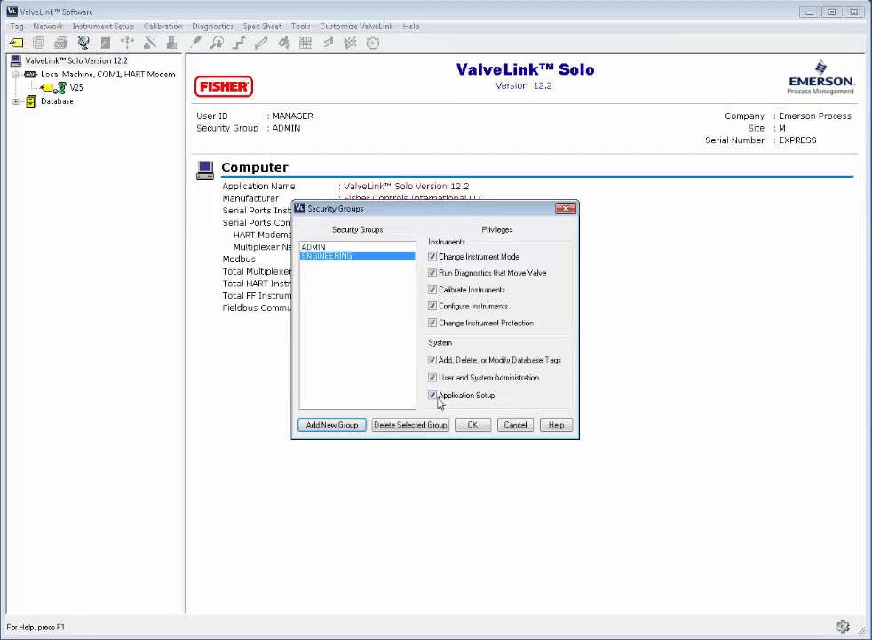
{"action": "left_click", "coordinate": [402, 32]}
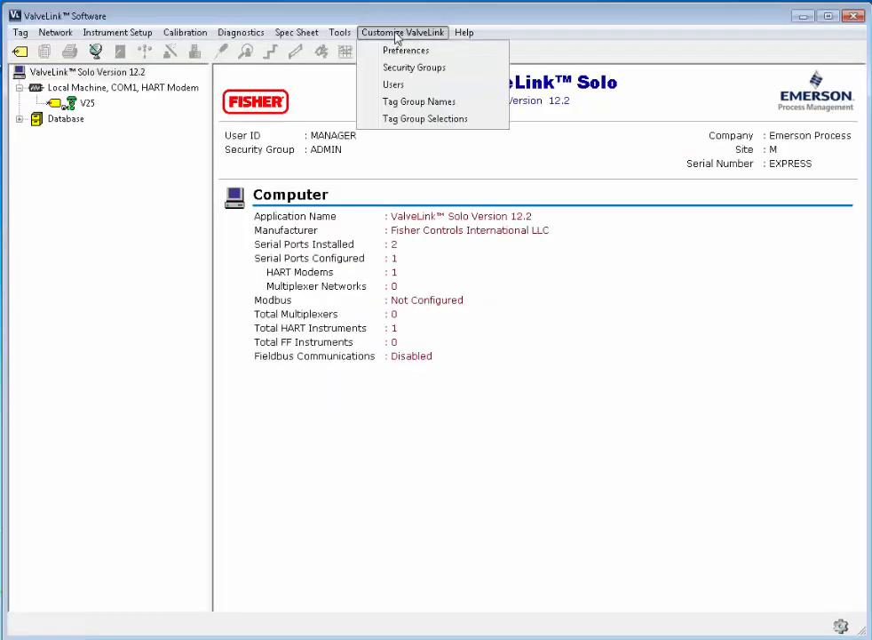
Step: Put user TECHNICIAN1 in ENGINEERING, then reopen the License Wizard showing Licensed status
{"action": "left_click", "coordinate": [393, 85]}
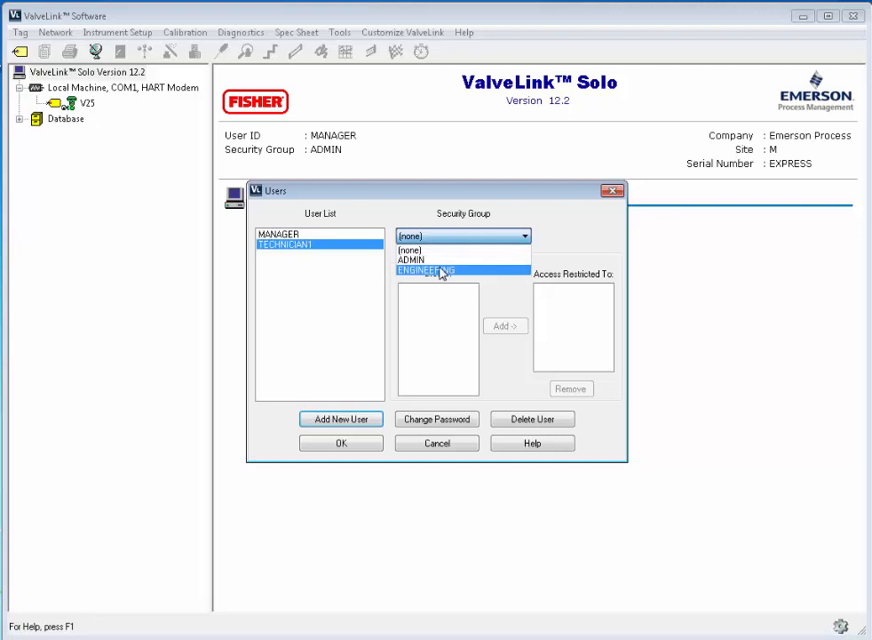
{"action": "left_click", "coordinate": [425, 270]}
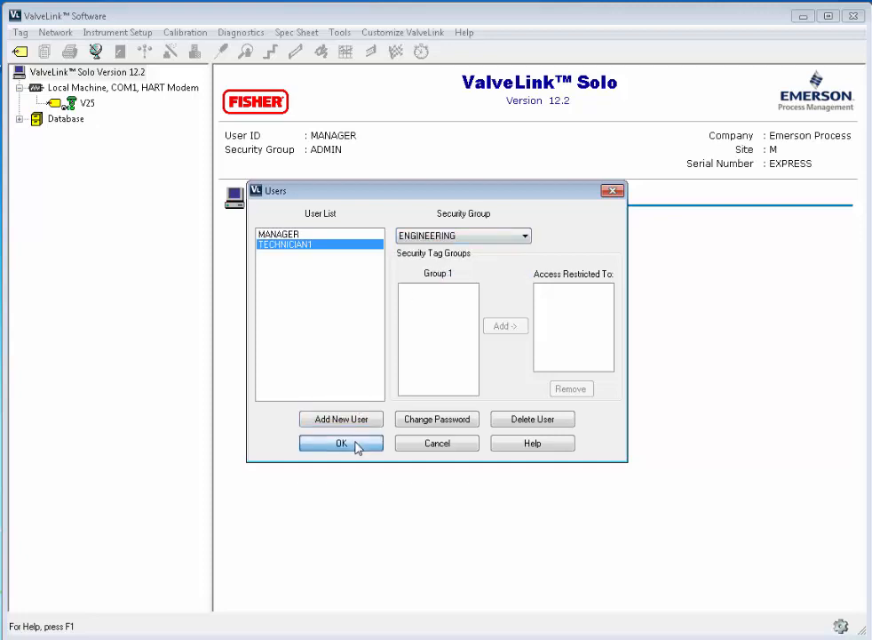
{"action": "left_click", "coordinate": [341, 443]}
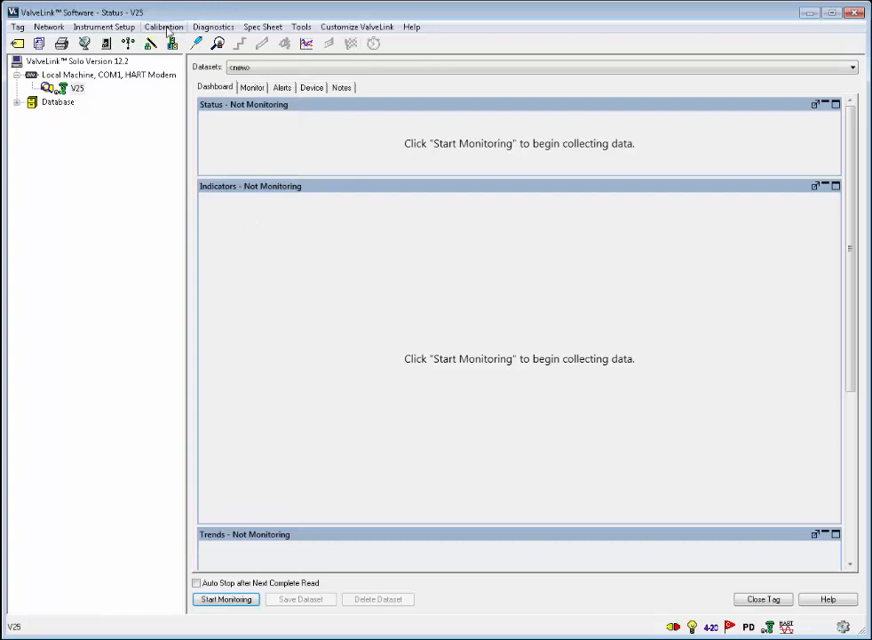
{"action": "left_click", "coordinate": [164, 27]}
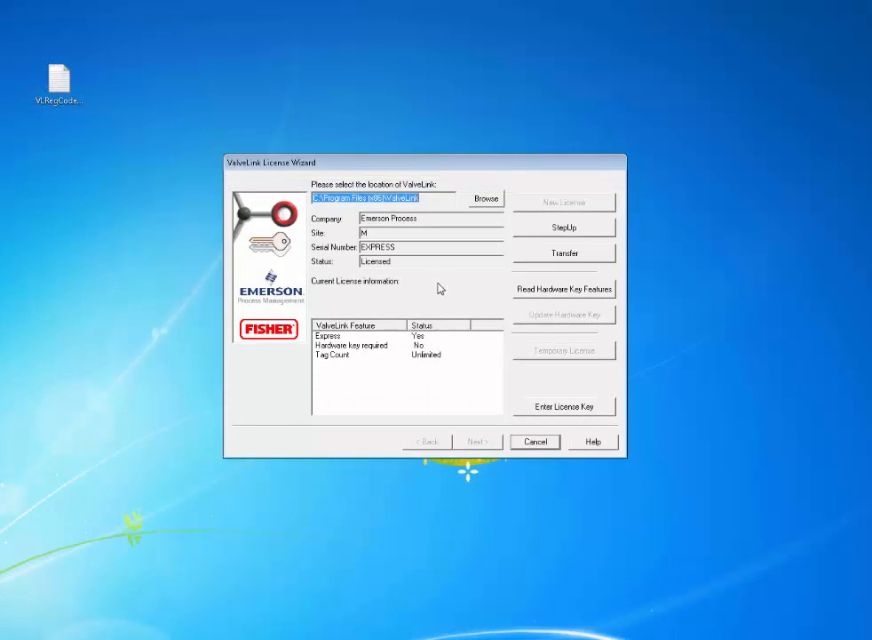
{"action": "mouse_move", "coordinate": [373, 251]}
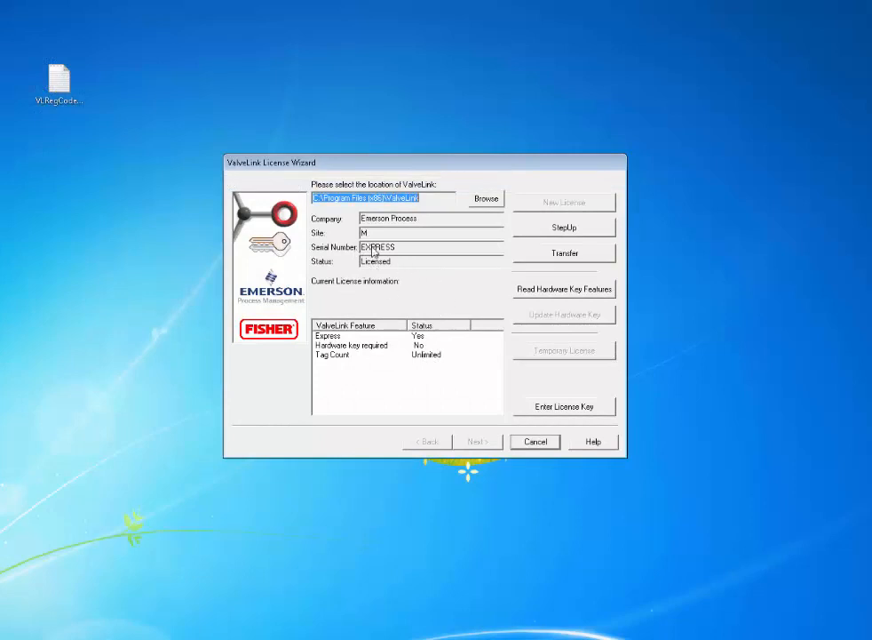
{"action": "mouse_move", "coordinate": [551, 257]}
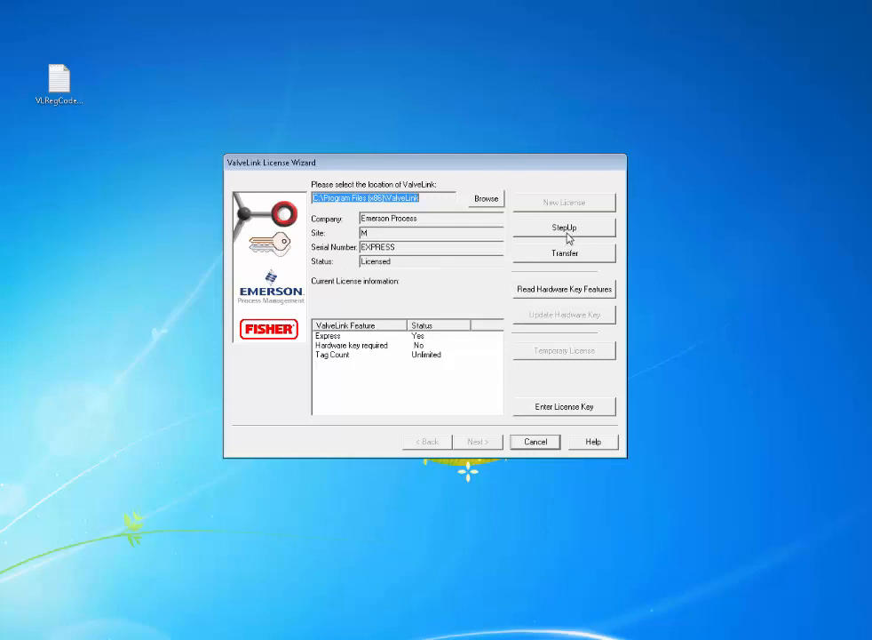
{"action": "mouse_move", "coordinate": [594, 233]}
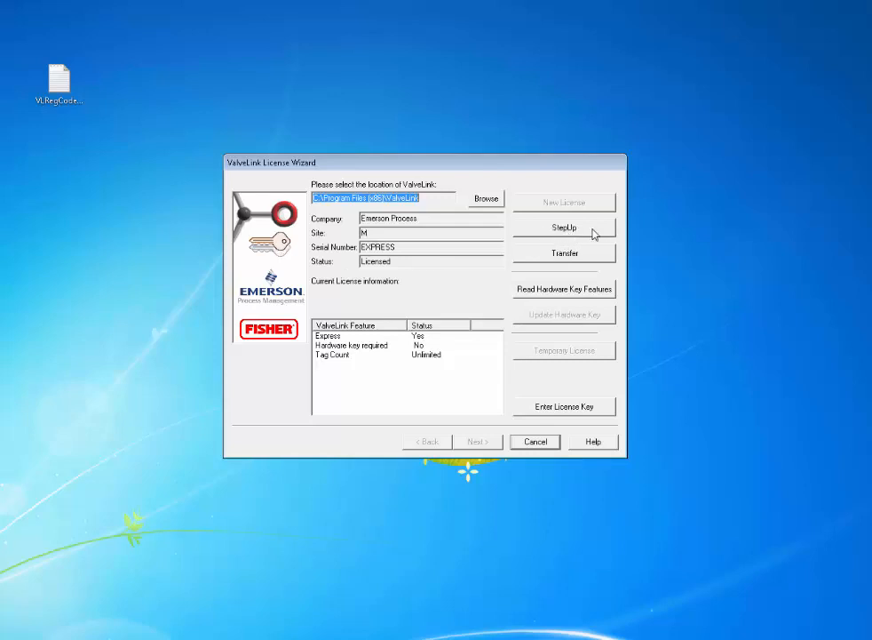
Step: Open the StepUp upgrade page, which reports no StepUp hardware key found
{"action": "left_click", "coordinate": [564, 228]}
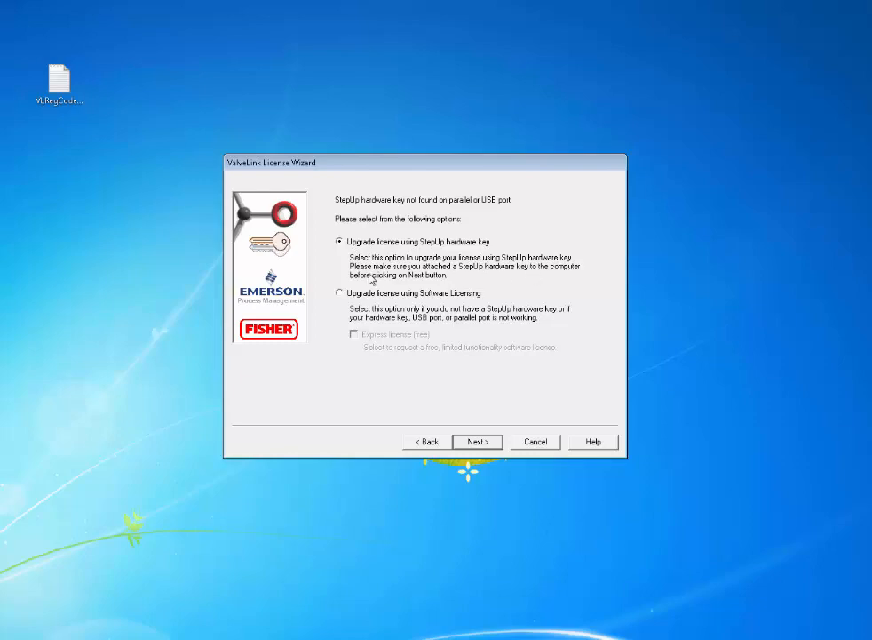
{"action": "mouse_move", "coordinate": [378, 309]}
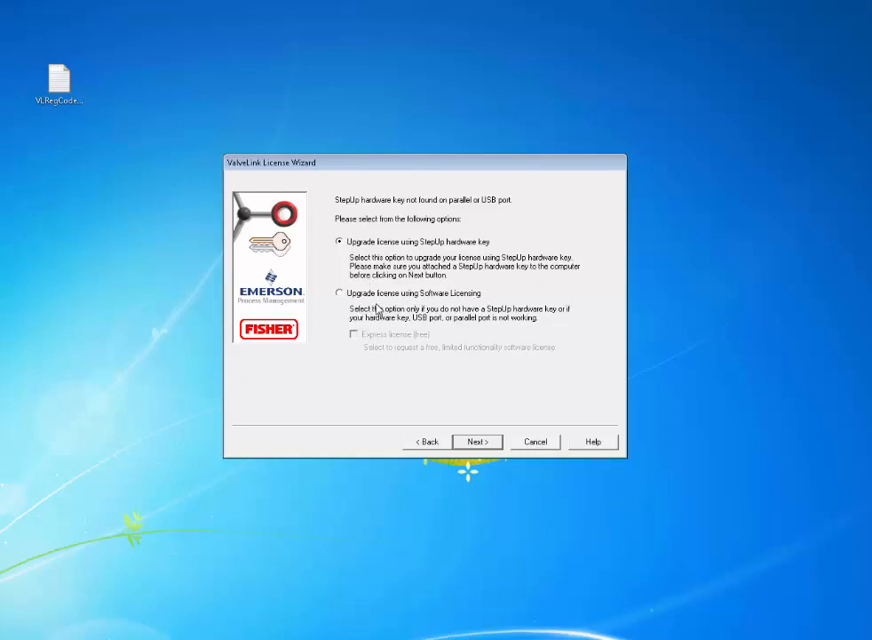
Step: Go back to the main license screen showing Licensed EXPRESS with unlimited tags
{"action": "left_click", "coordinate": [477, 441]}
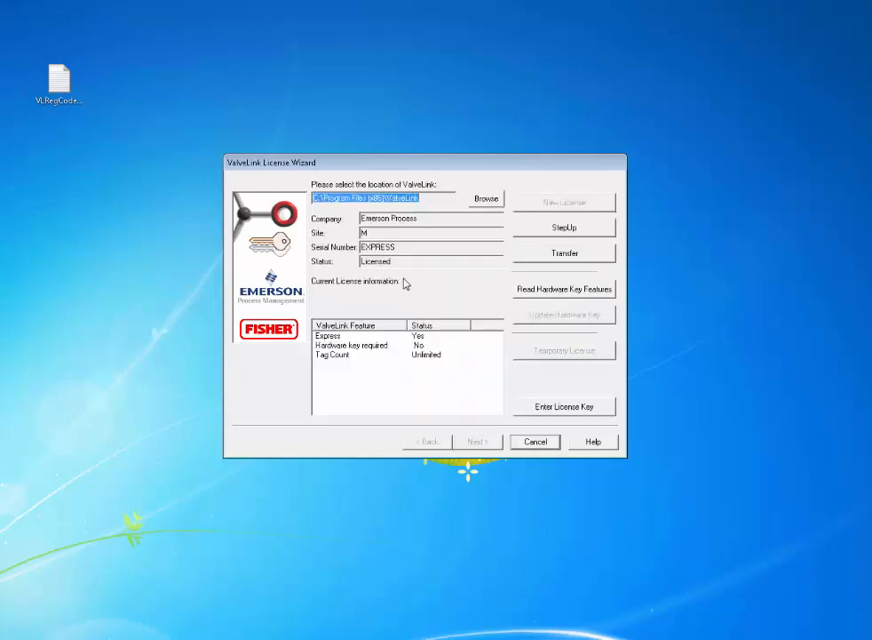
{"action": "mouse_move", "coordinate": [412, 273]}
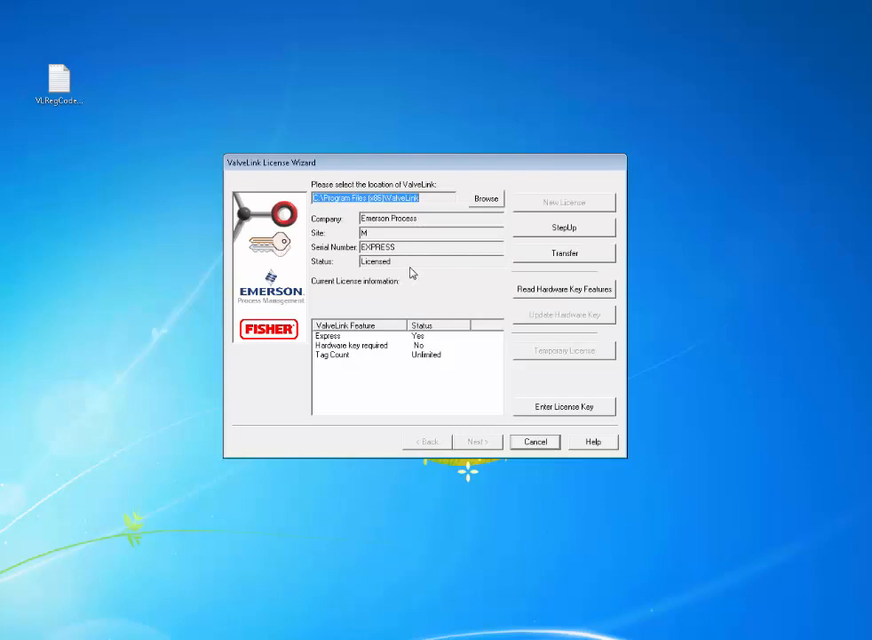